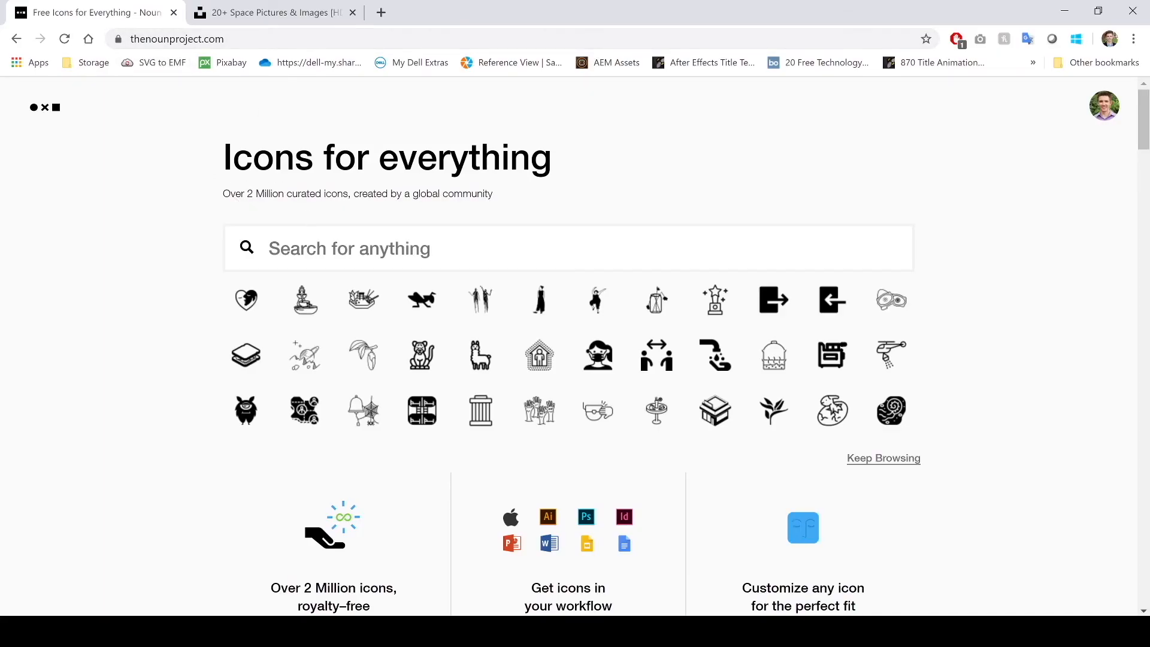
# Search 'space' and choose the free Creative Commons download for the UFO icon.
pyautogui.write('space')
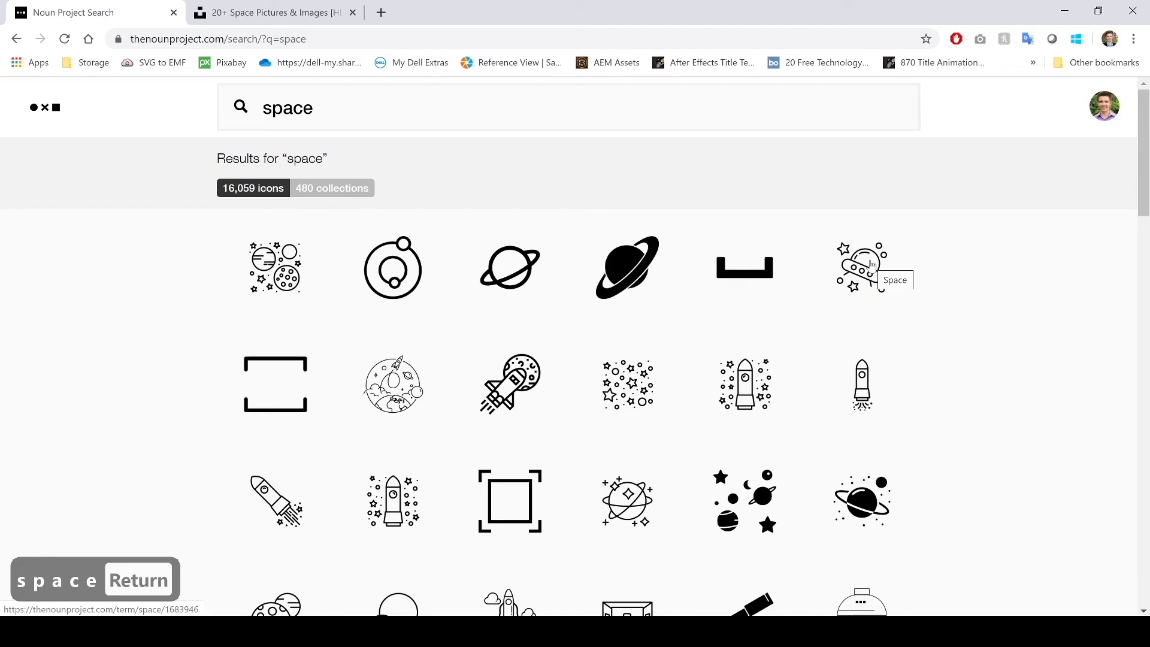
pyautogui.click(861, 266)
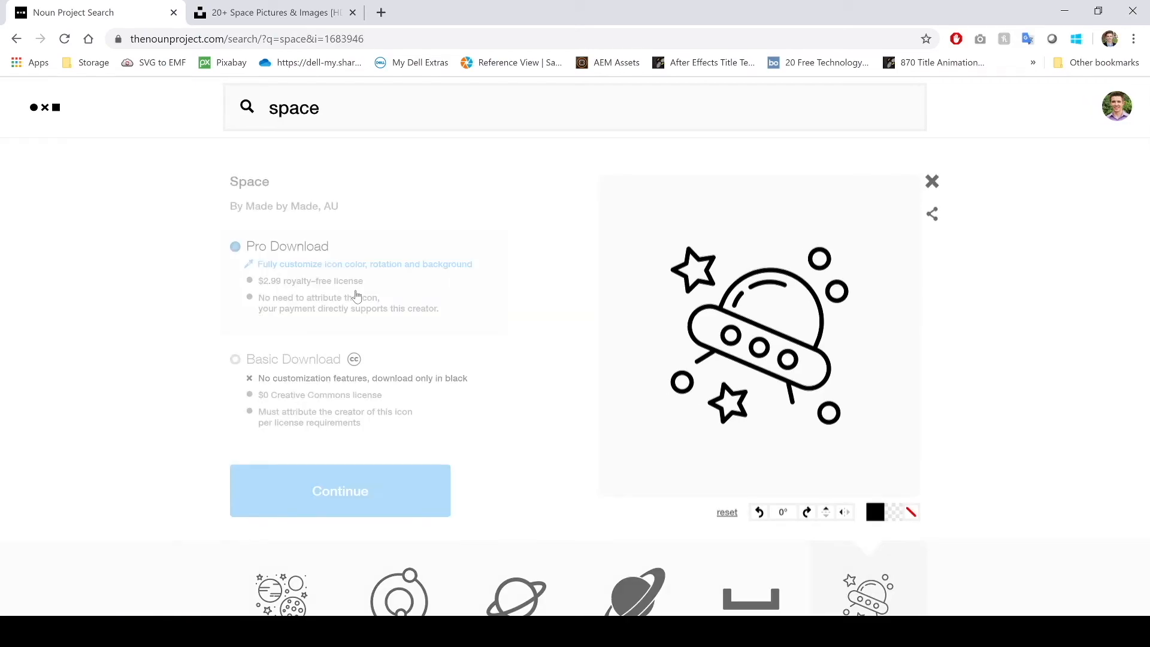
pyautogui.click(234, 358)
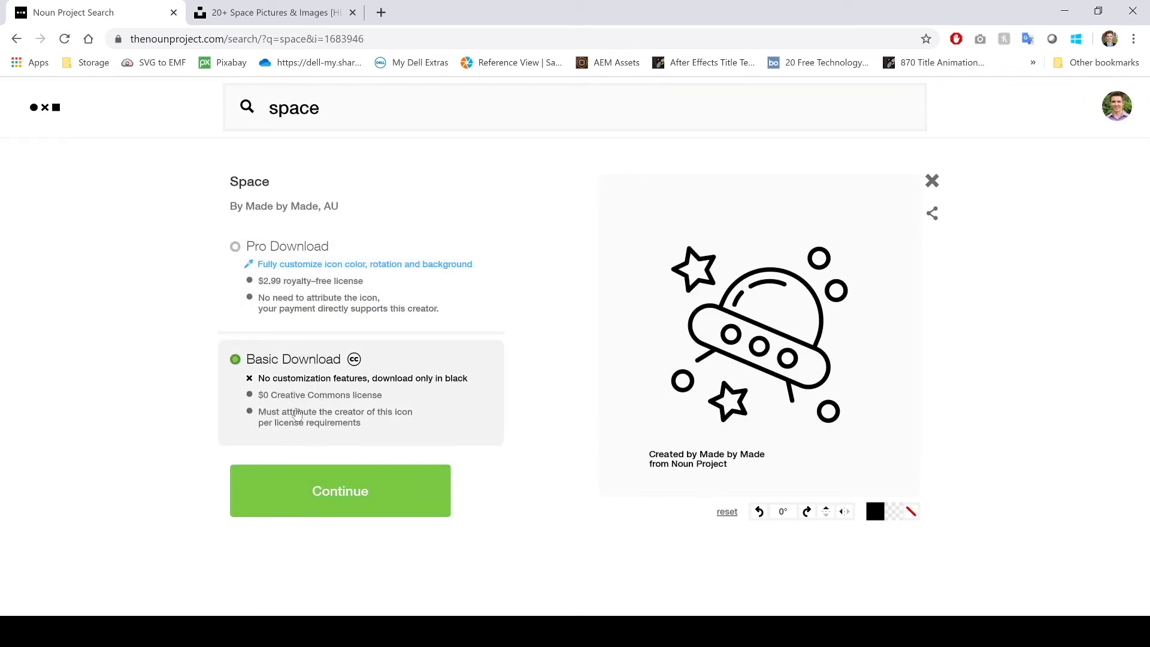
pyautogui.moveTo(366, 433)
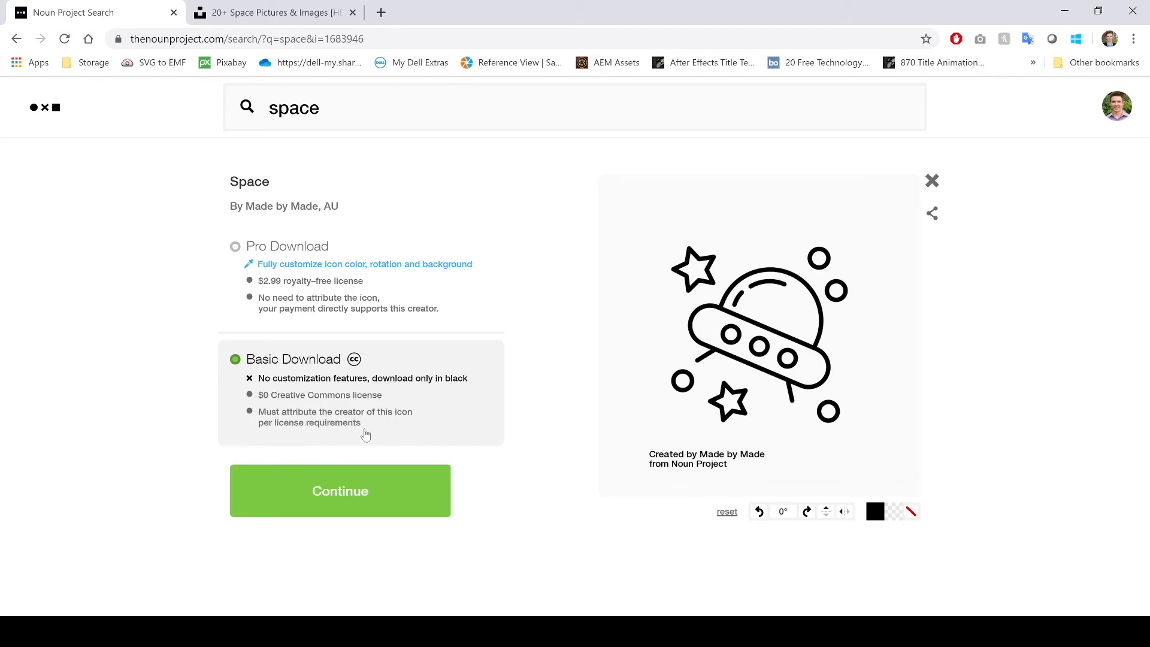
pyautogui.moveTo(352, 445)
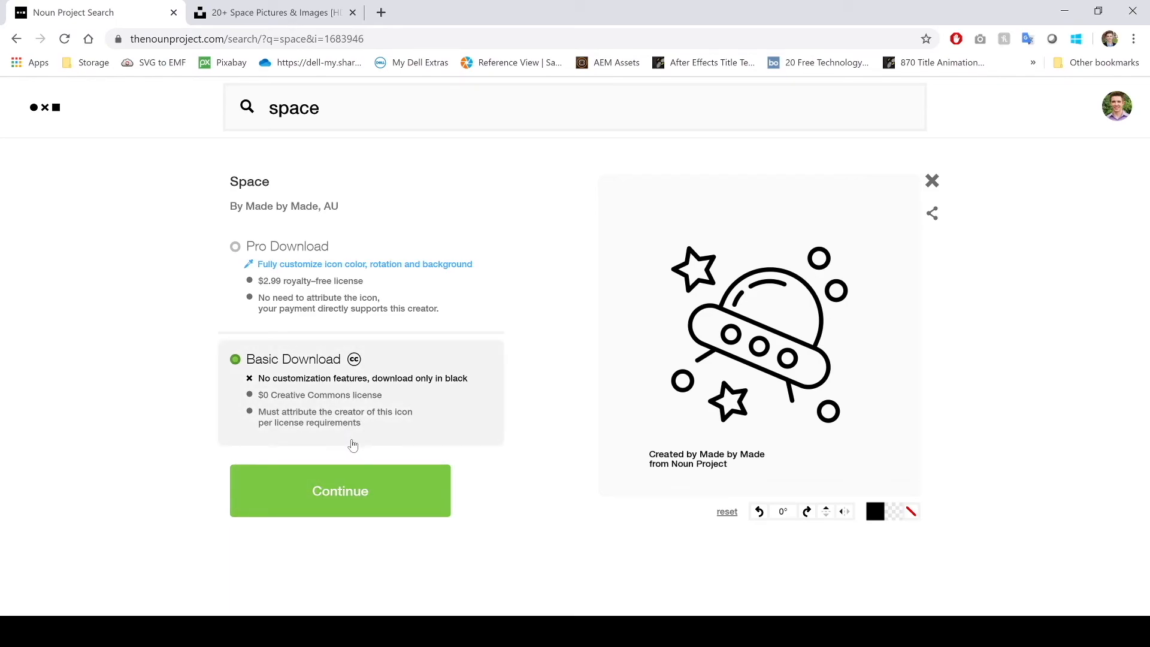
# Continue to the download choices and download the UFO icon as an SVG file.
pyautogui.click(339, 490)
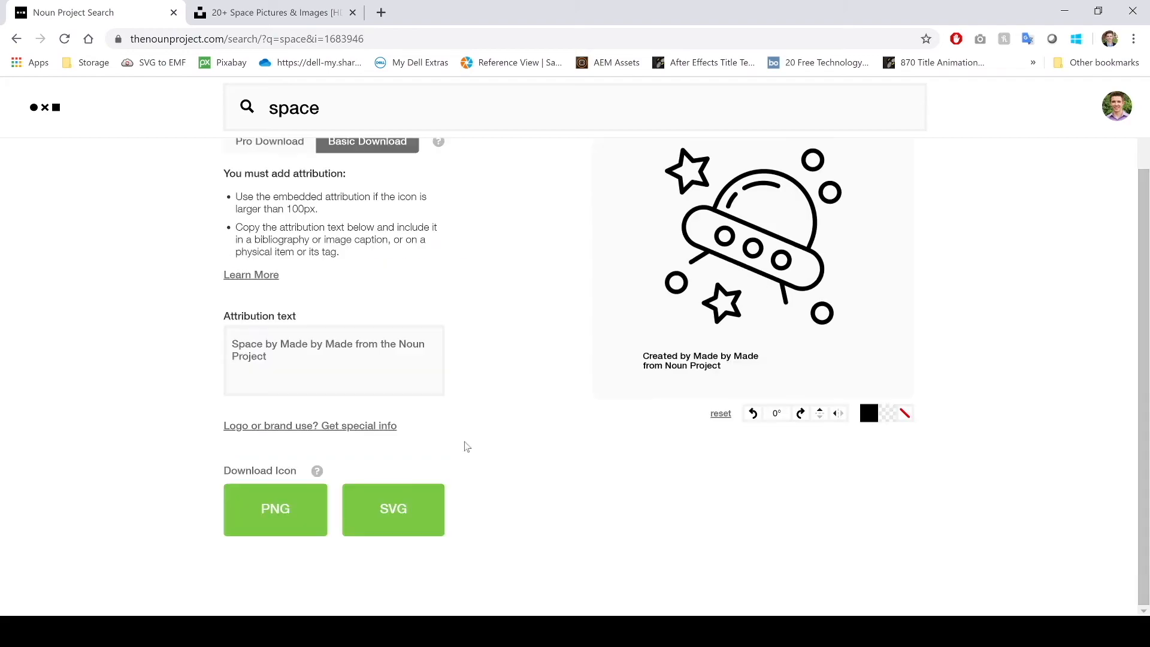
pyautogui.click(393, 509)
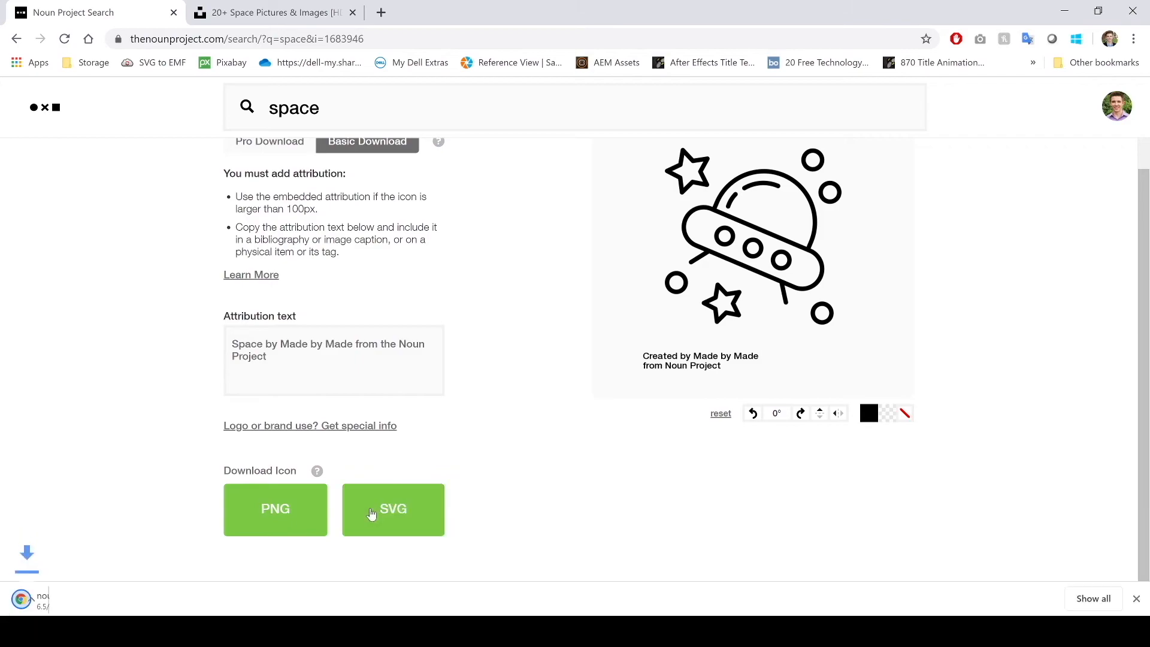
pyautogui.click(393, 508)
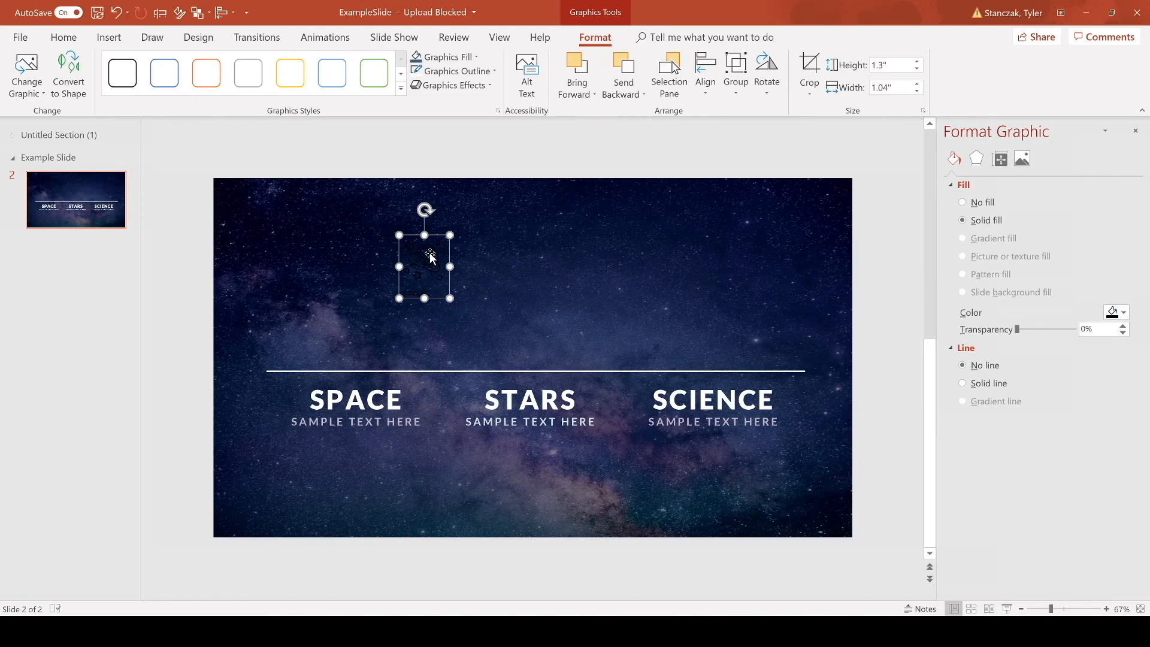
# Insert the UFO SVG onto the slide and ungroup it into editable shapes.
pyautogui.click(108, 37)
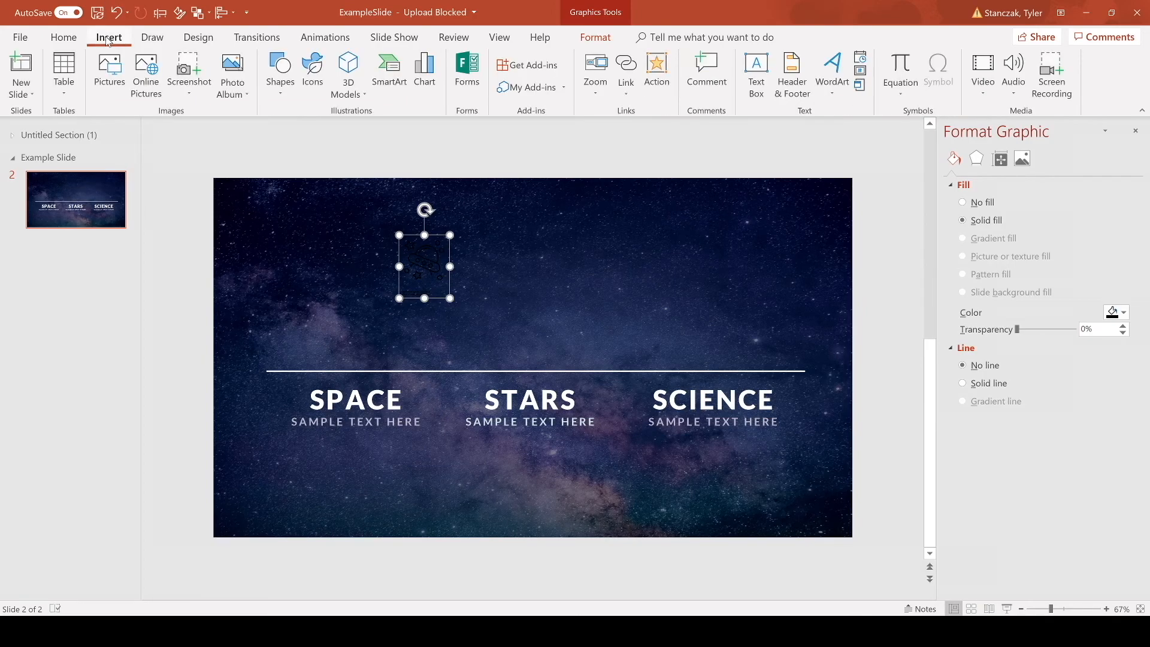
pyautogui.moveTo(109, 71)
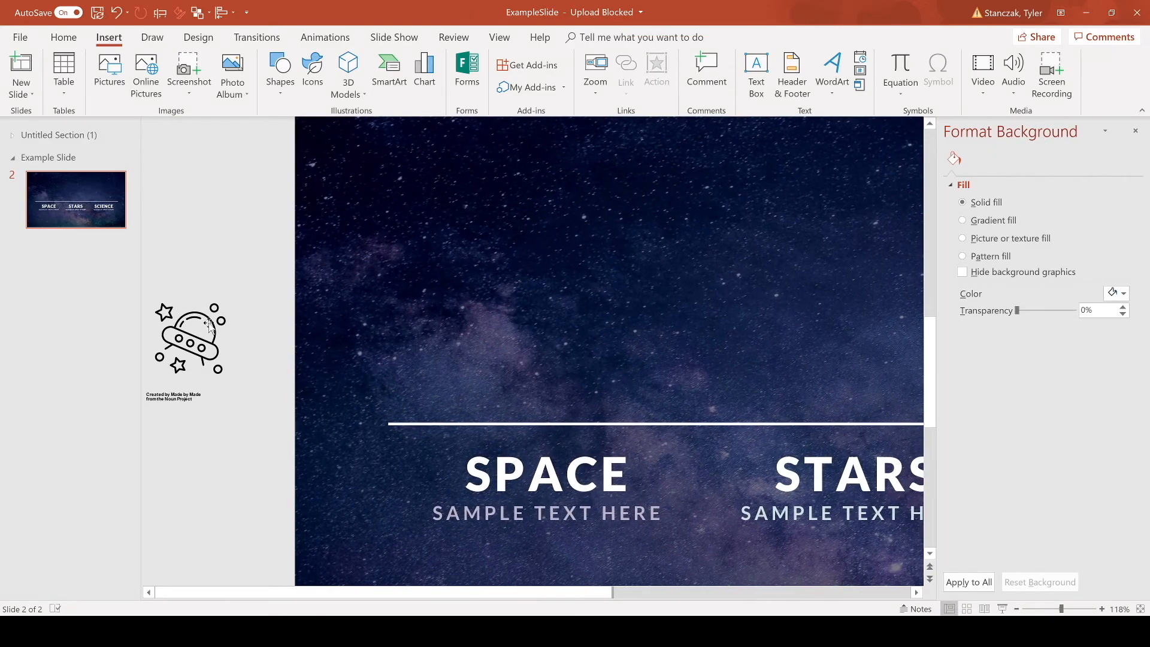
pyautogui.click(189, 337)
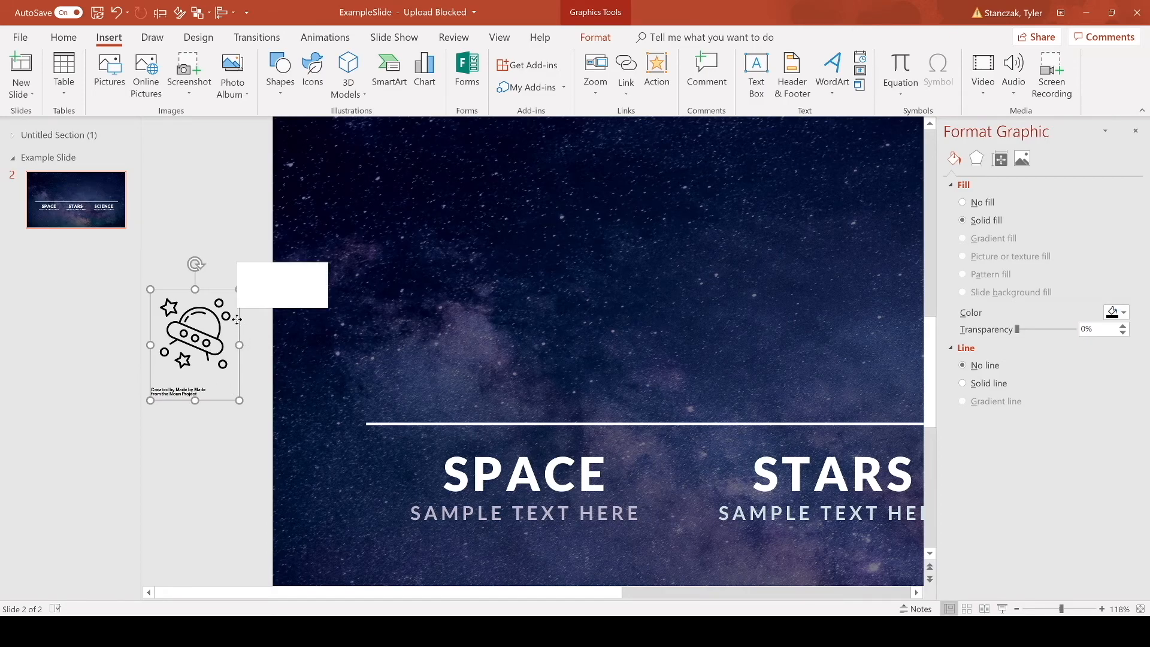
pyautogui.rightClick(194, 334)
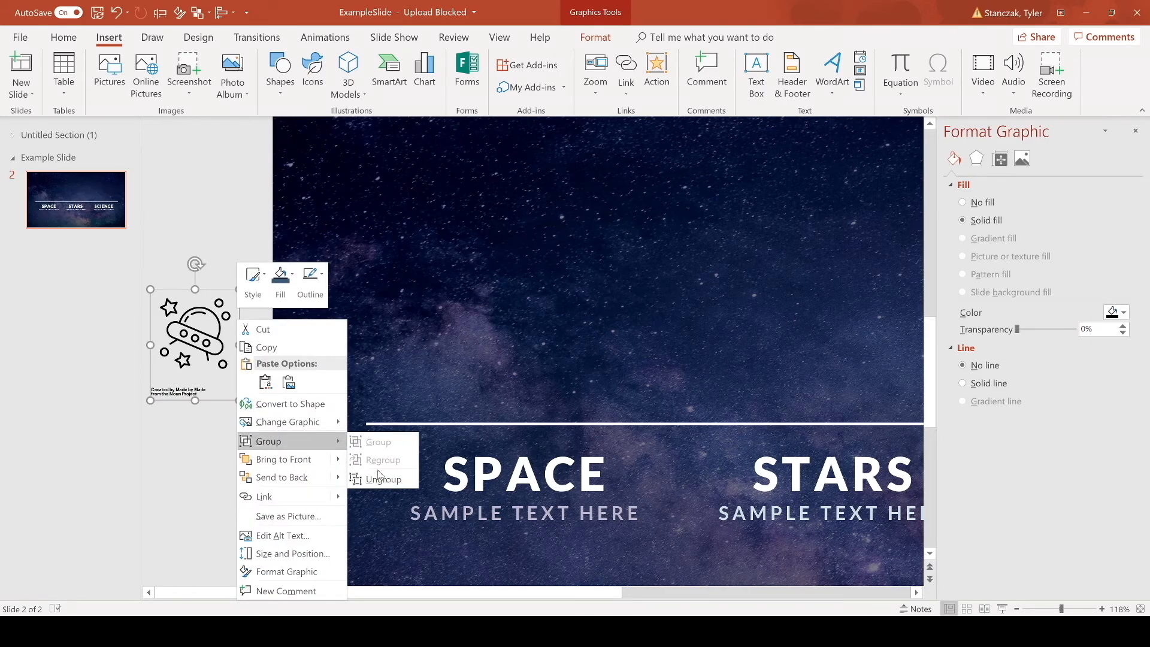
pyautogui.click(384, 479)
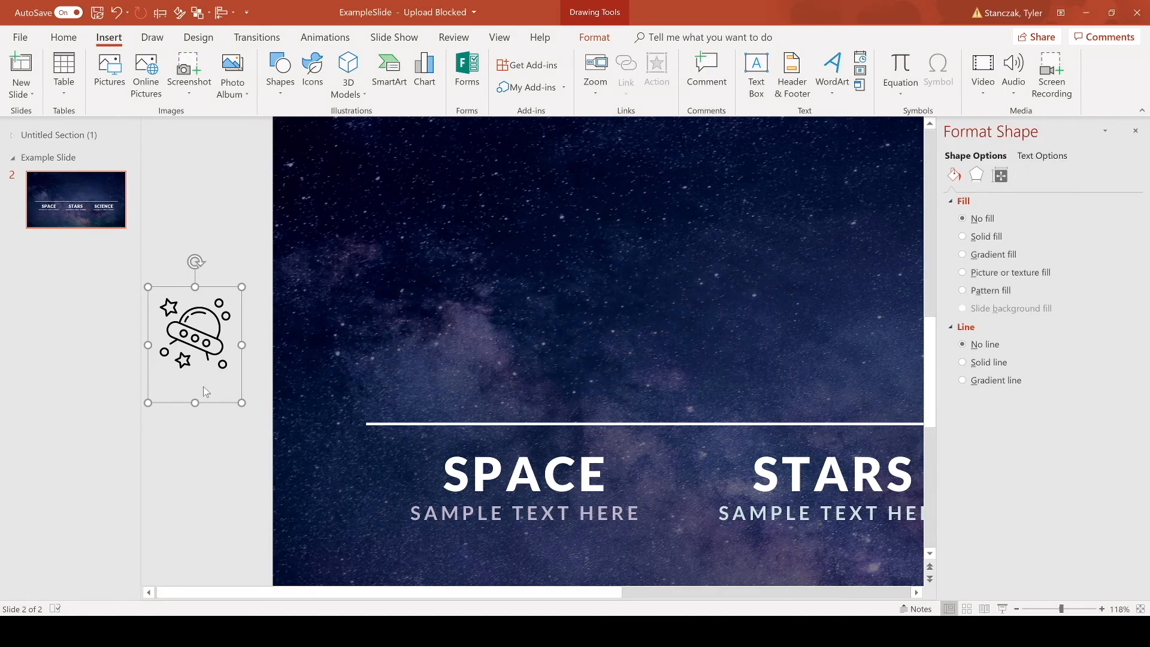
pyautogui.moveTo(232, 321)
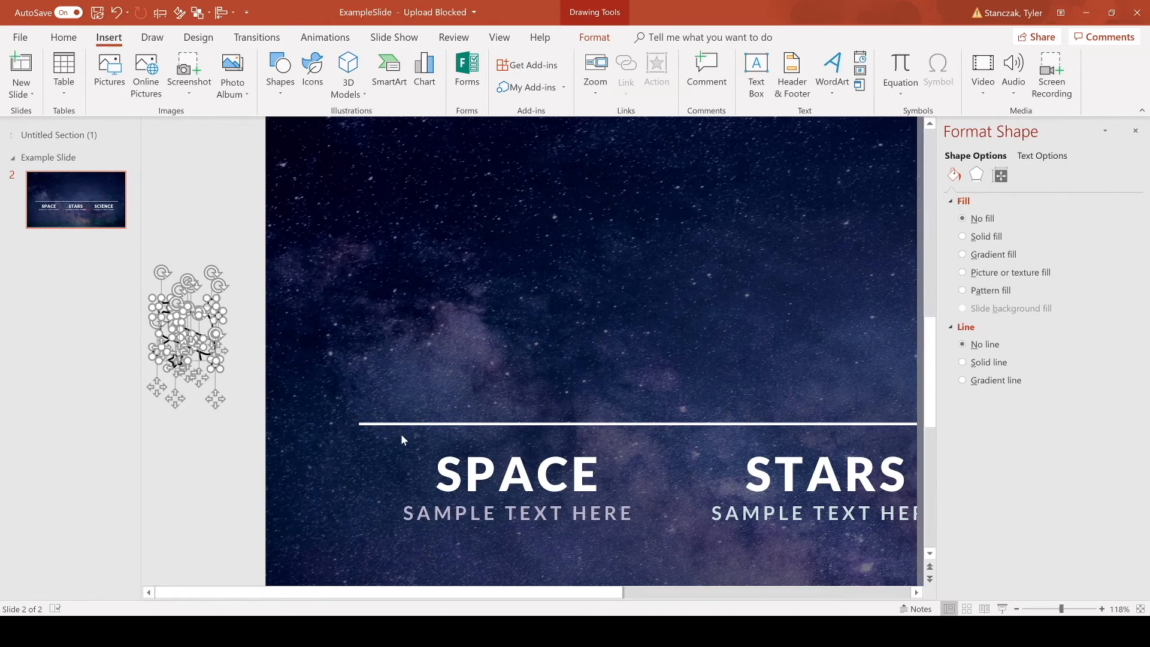
# Fill the whole UFO icon with white via Shape Fill and deselect it.
pyautogui.click(963, 236)
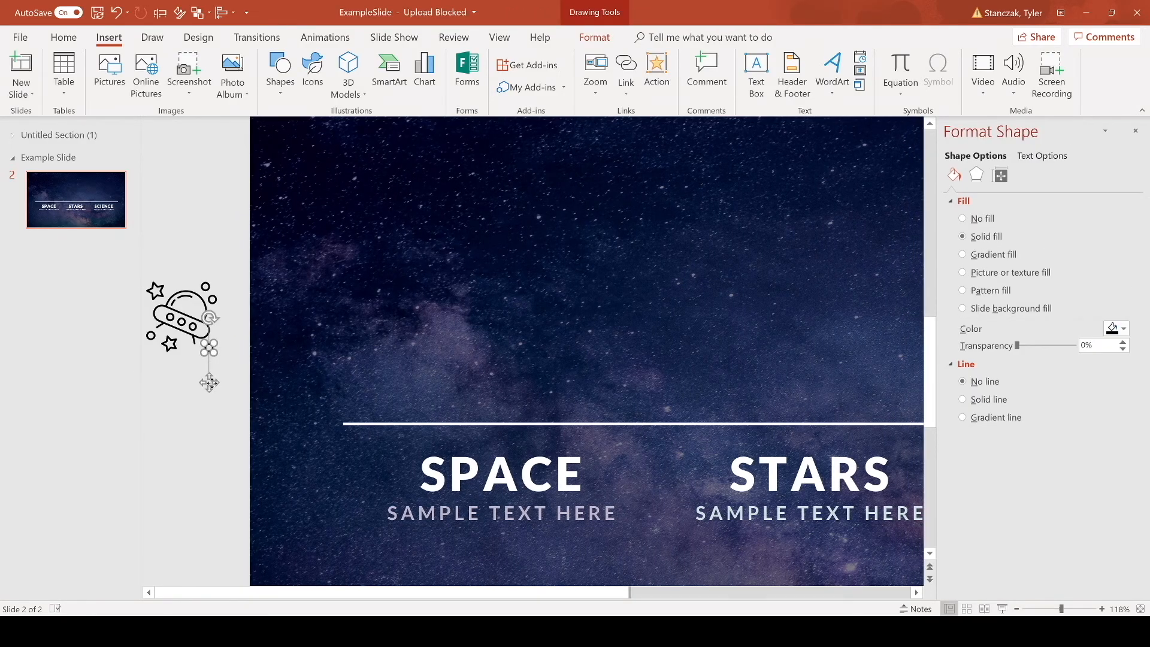
pyautogui.press('ctrl+z')
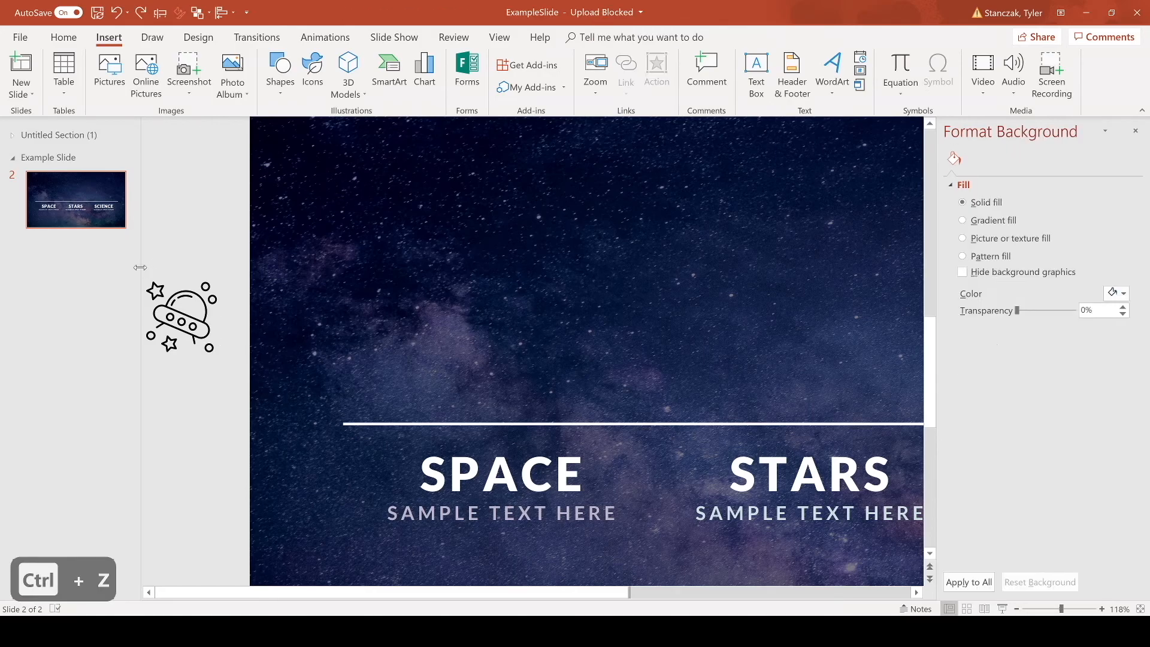
pyautogui.click(180, 315)
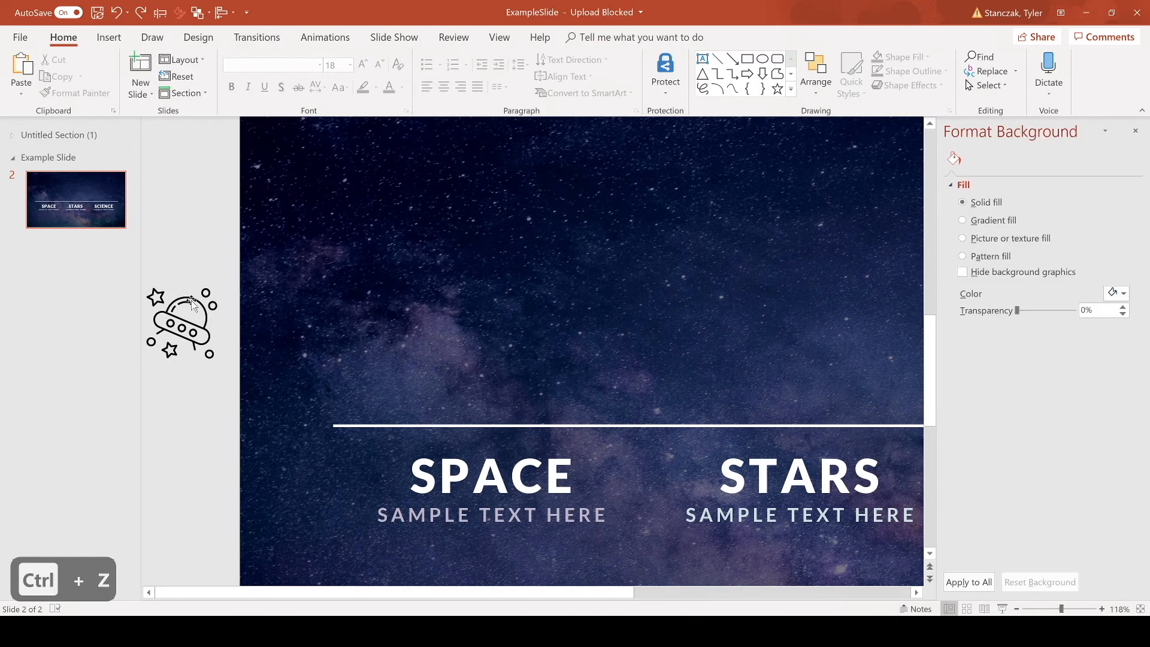
pyautogui.click(180, 322)
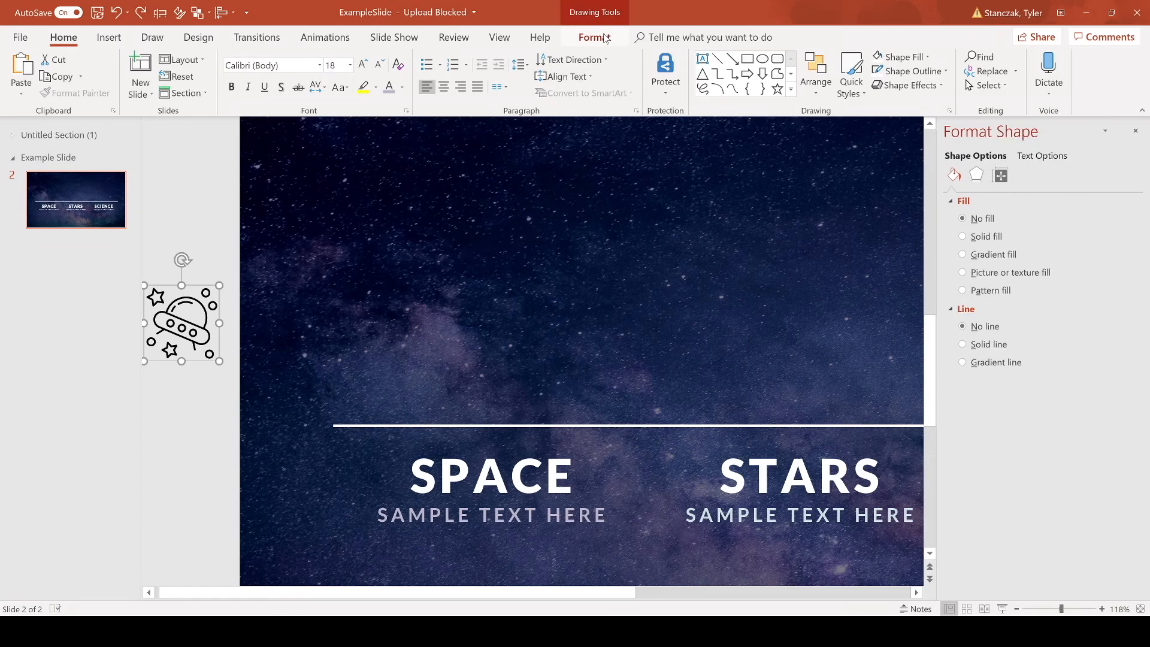
pyautogui.click(594, 38)
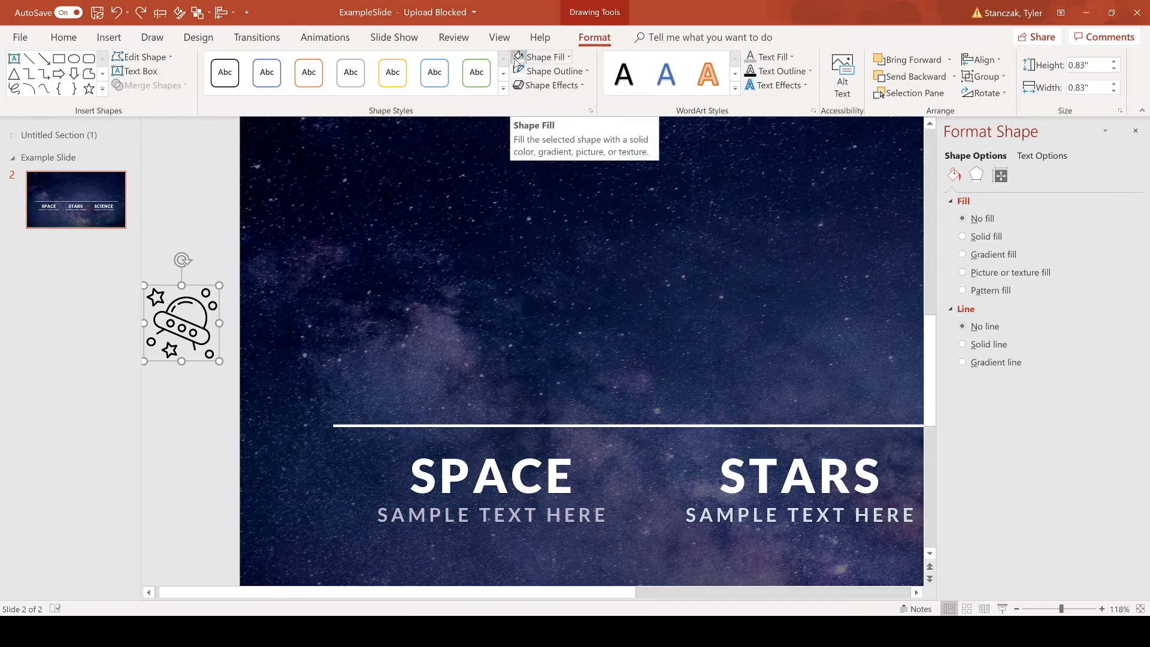
pyautogui.click(963, 235)
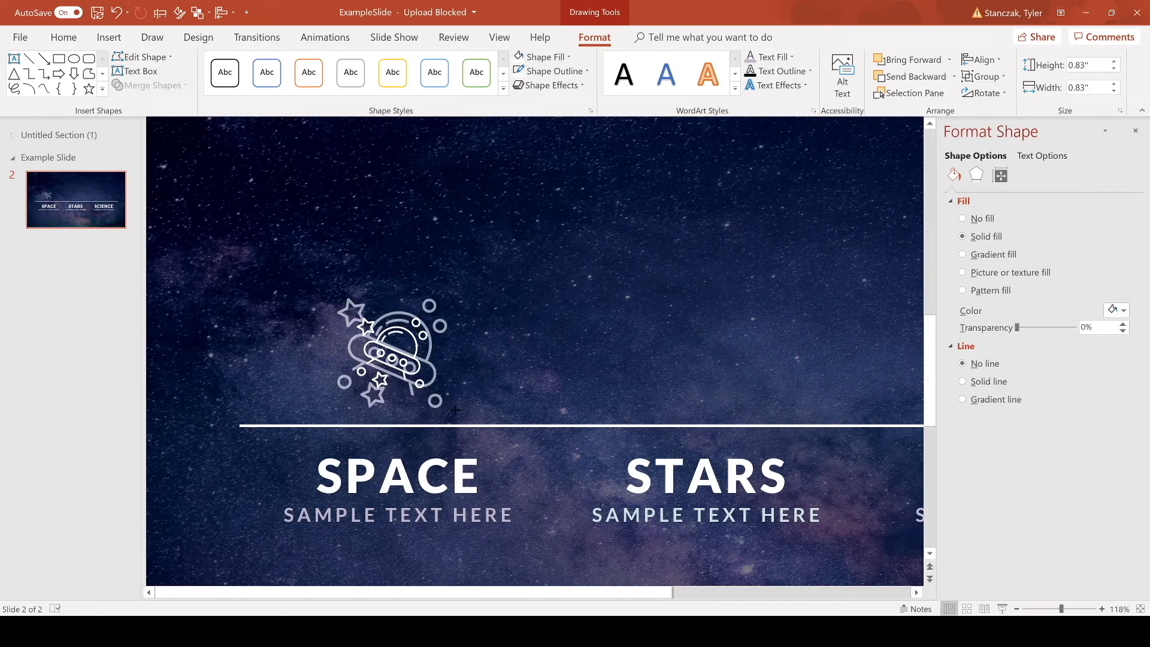
pyautogui.click(390, 352)
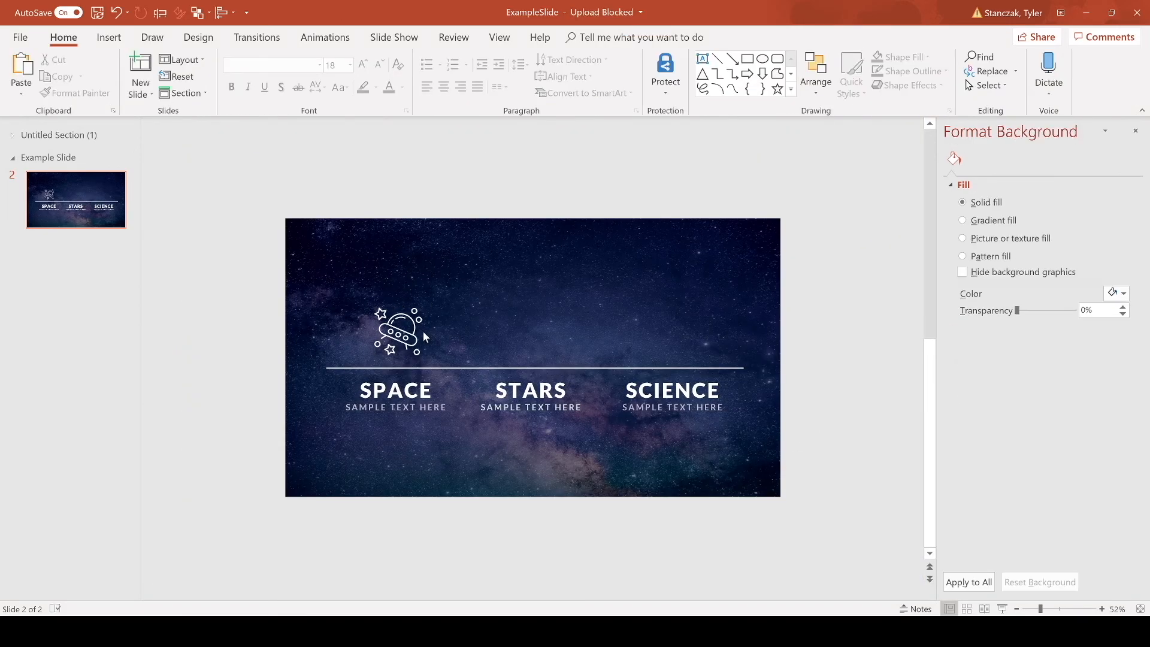
pyautogui.moveTo(518, 309)
pyautogui.write('stars')
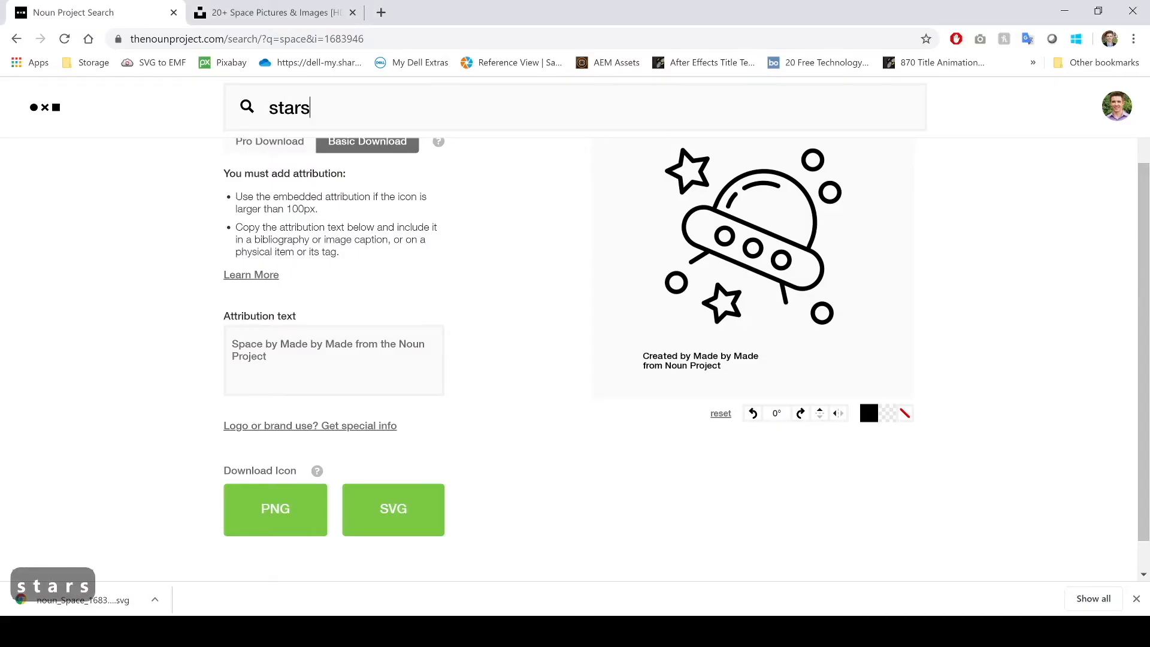
# Search for stars and download the three-star icon as a free-attribution SVG.
pyautogui.press('Return')
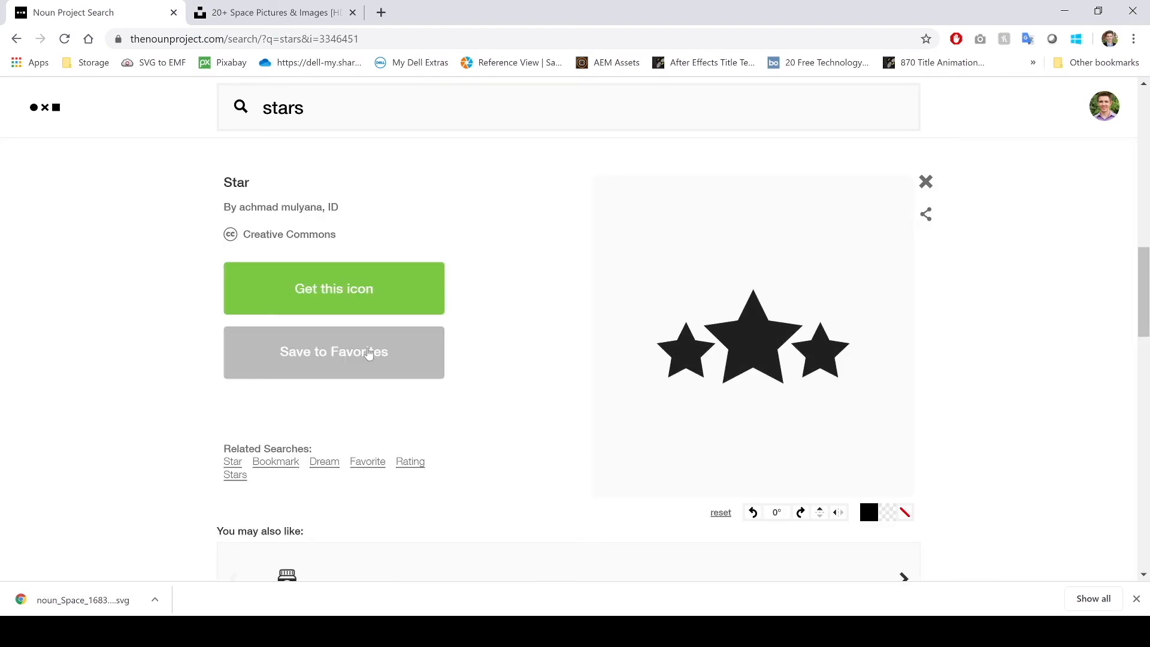
pyautogui.click(333, 287)
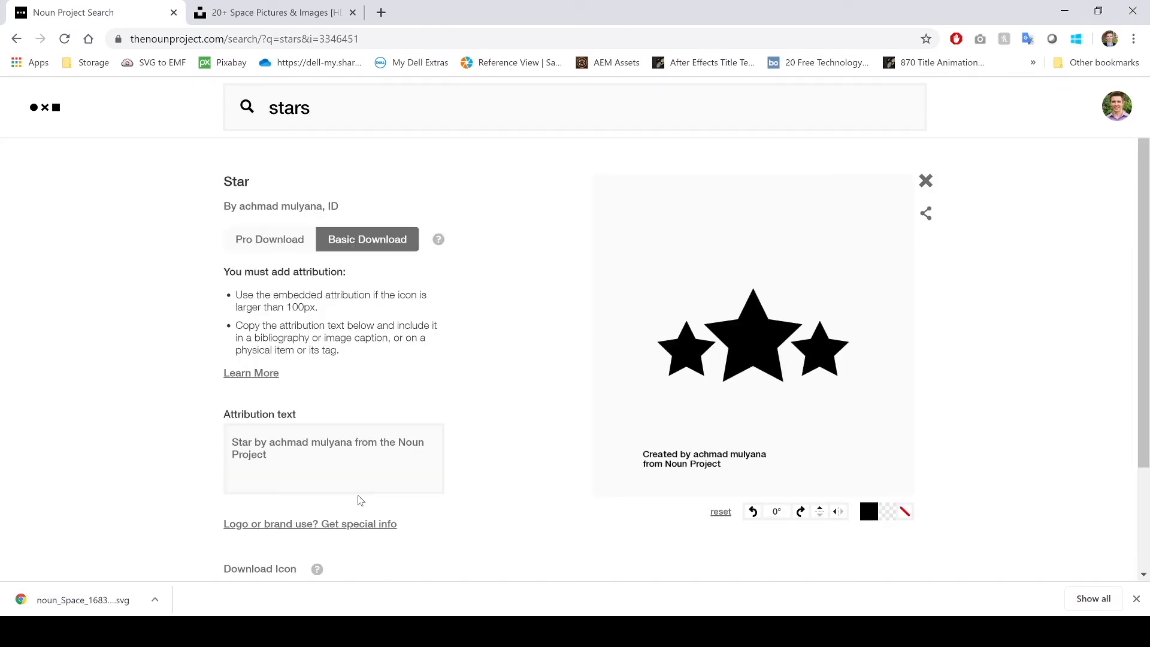
pyautogui.scroll(-3)
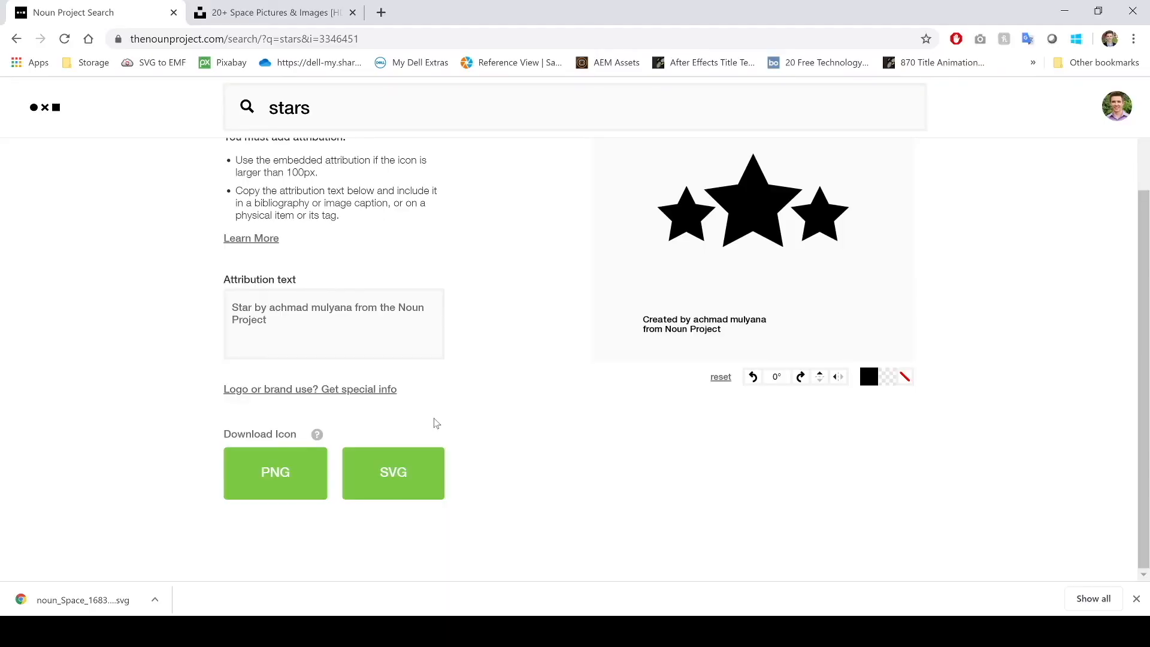
pyautogui.moveTo(413, 473)
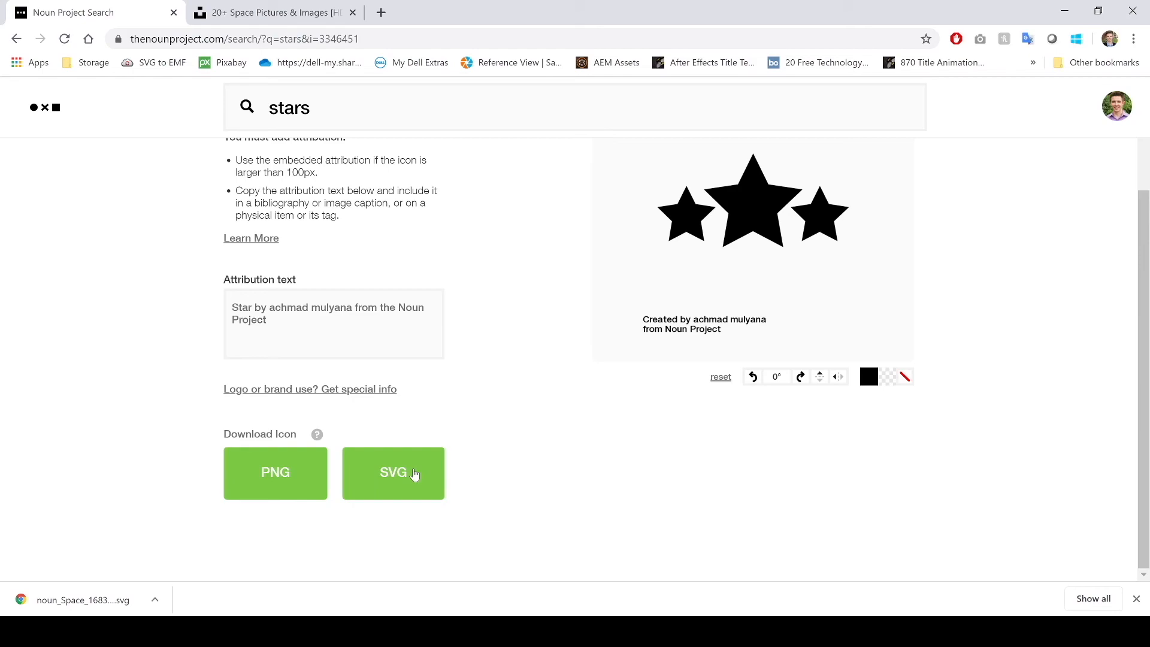
pyautogui.click(393, 472)
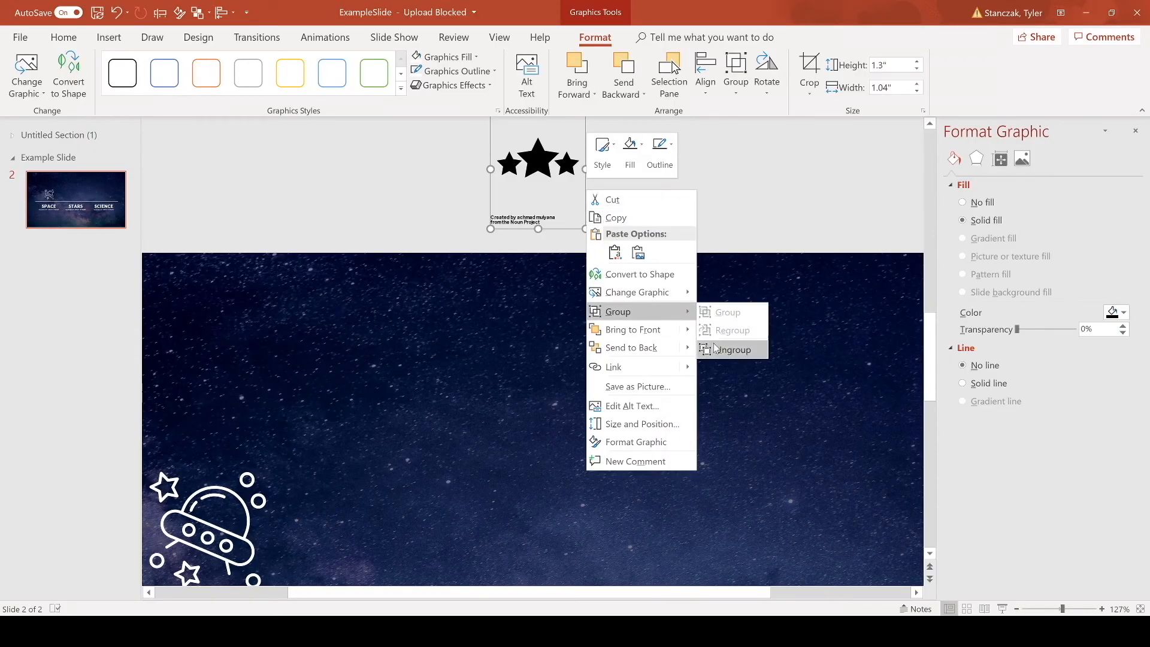
# Ungroup the stars graphic into separate shapes, undoing two unwanted changes.
pyautogui.click(734, 349)
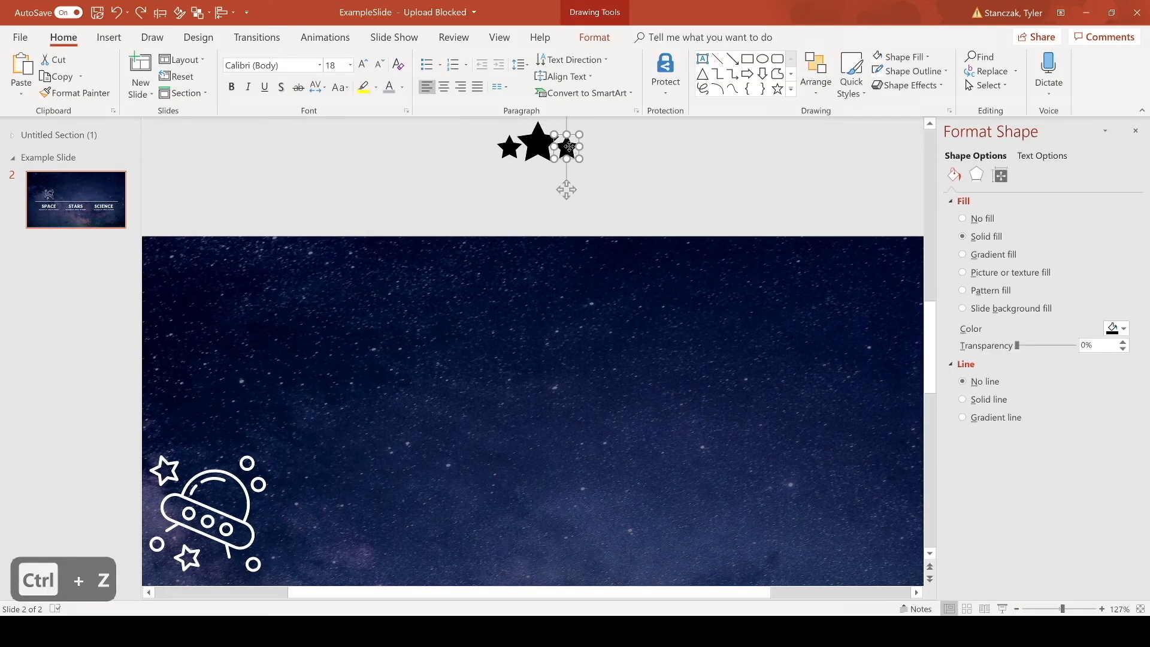
pyautogui.press('ctrl+z')
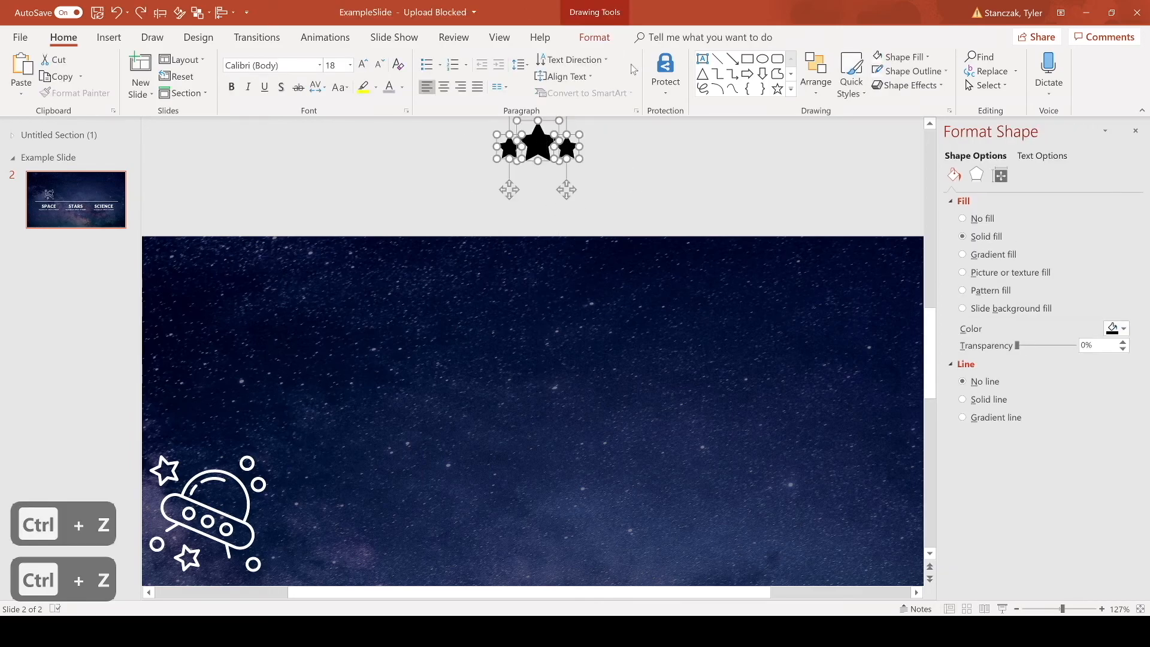
pyautogui.press('ctrl+z')
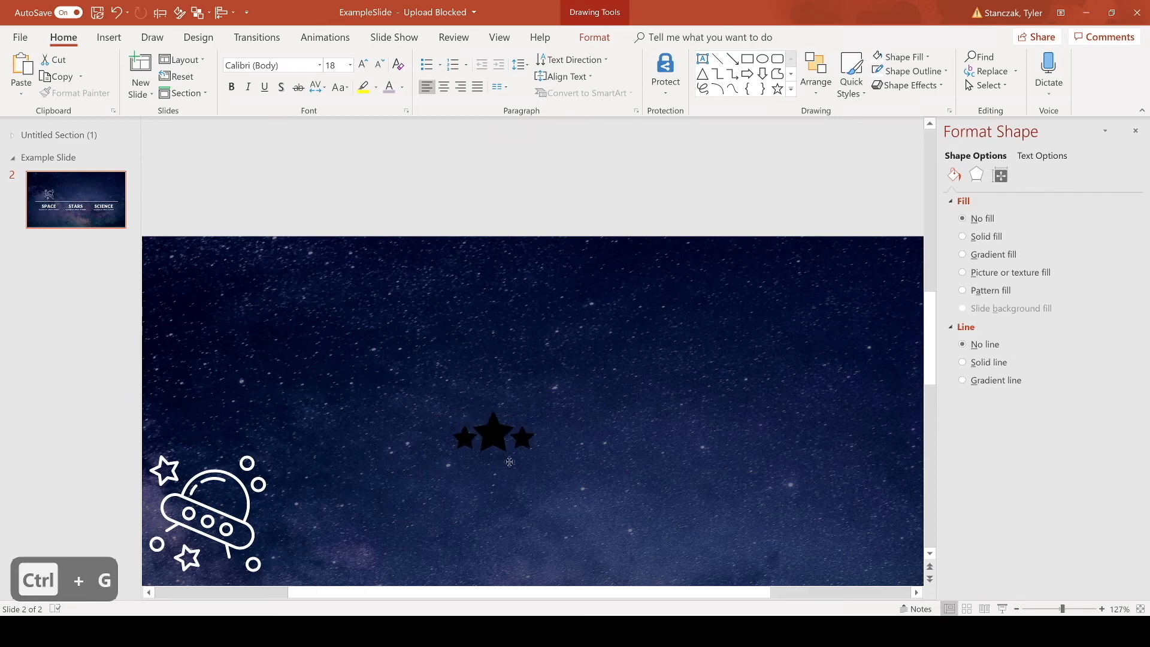
# Fill the stars icon with white and set its outline colour choices.
pyautogui.click(491, 436)
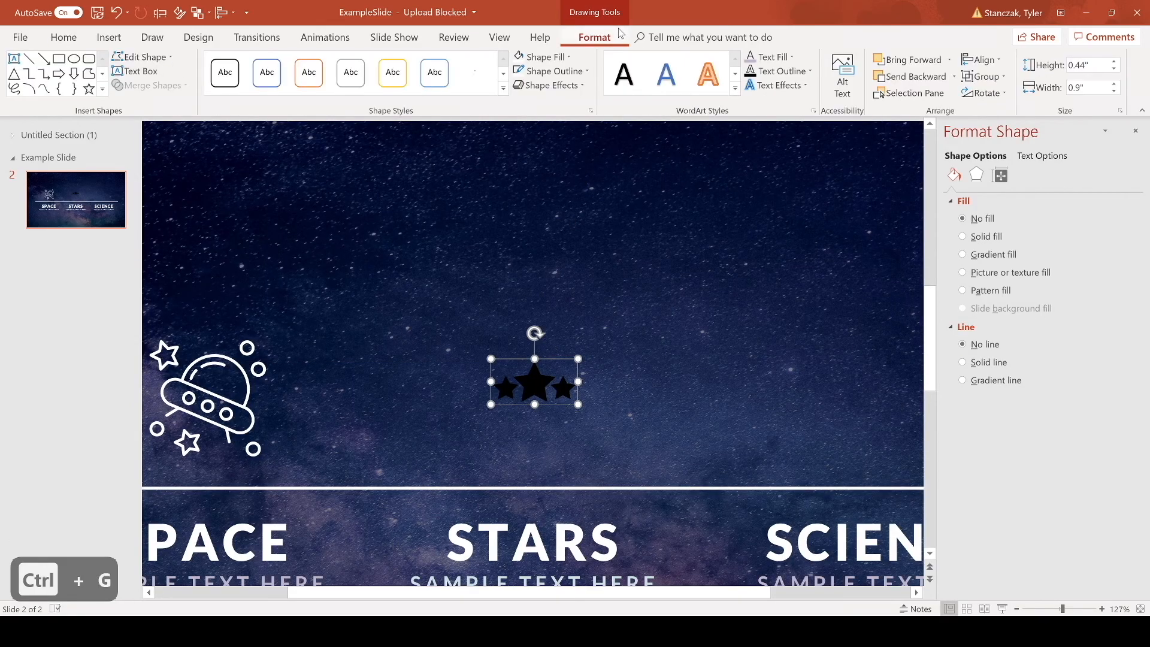
pyautogui.click(541, 57)
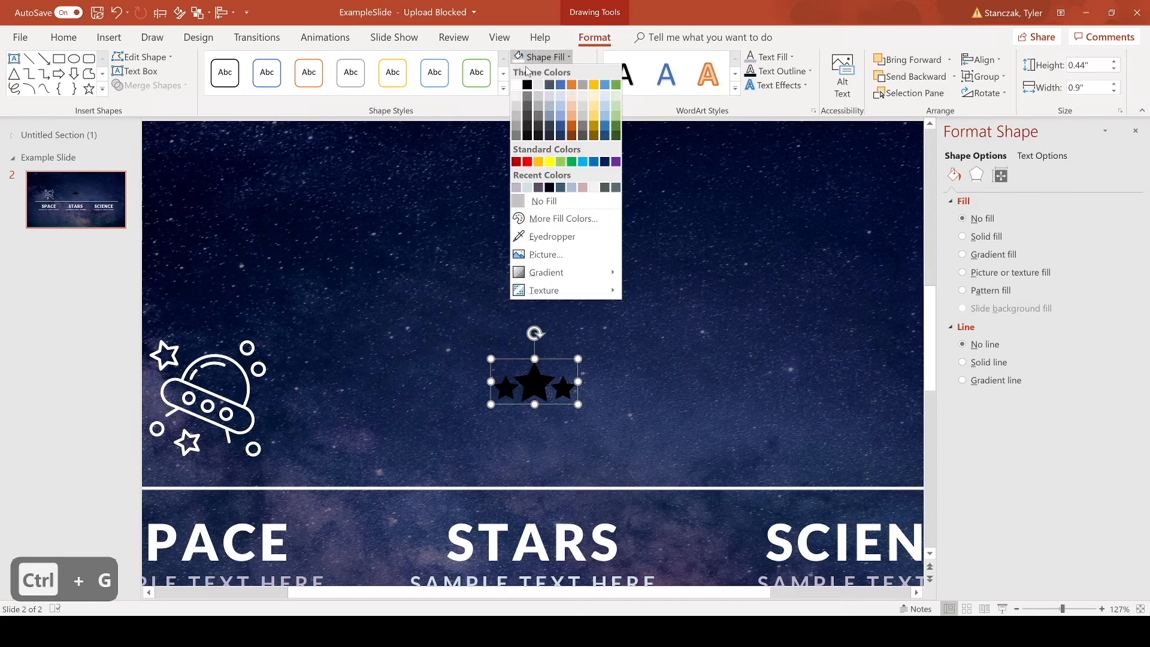
pyautogui.click(551, 71)
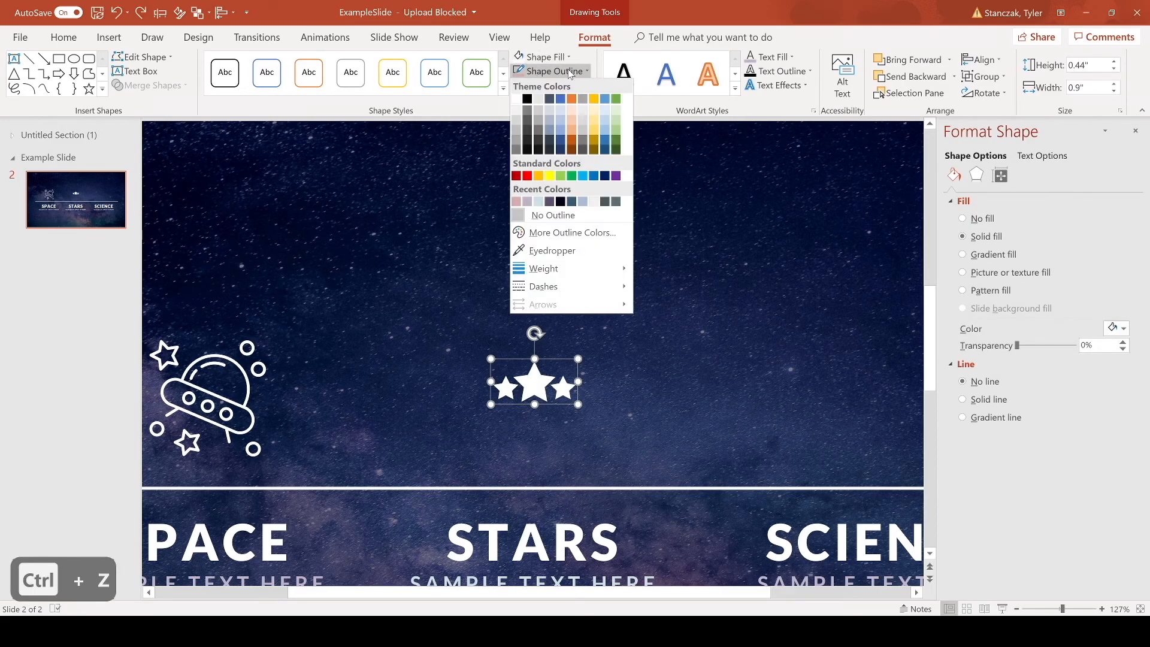
pyautogui.click(583, 103)
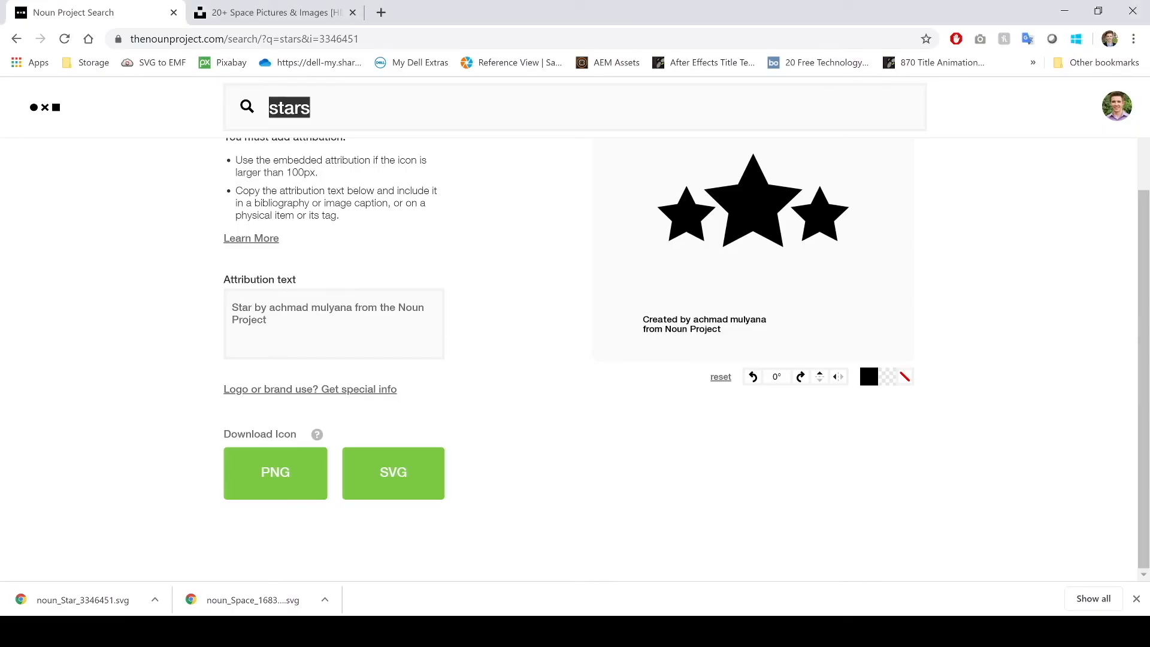
# Search 'science', open the molecule icon's details and start getting the icon.
pyautogui.write('science')
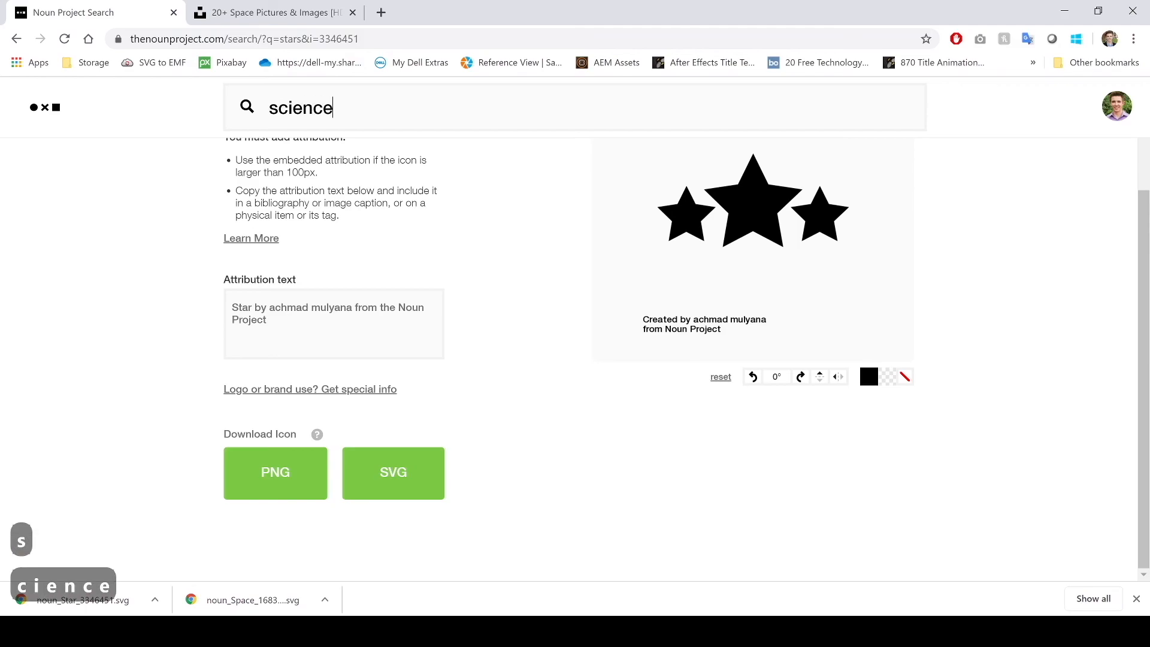
pyautogui.press('Return')
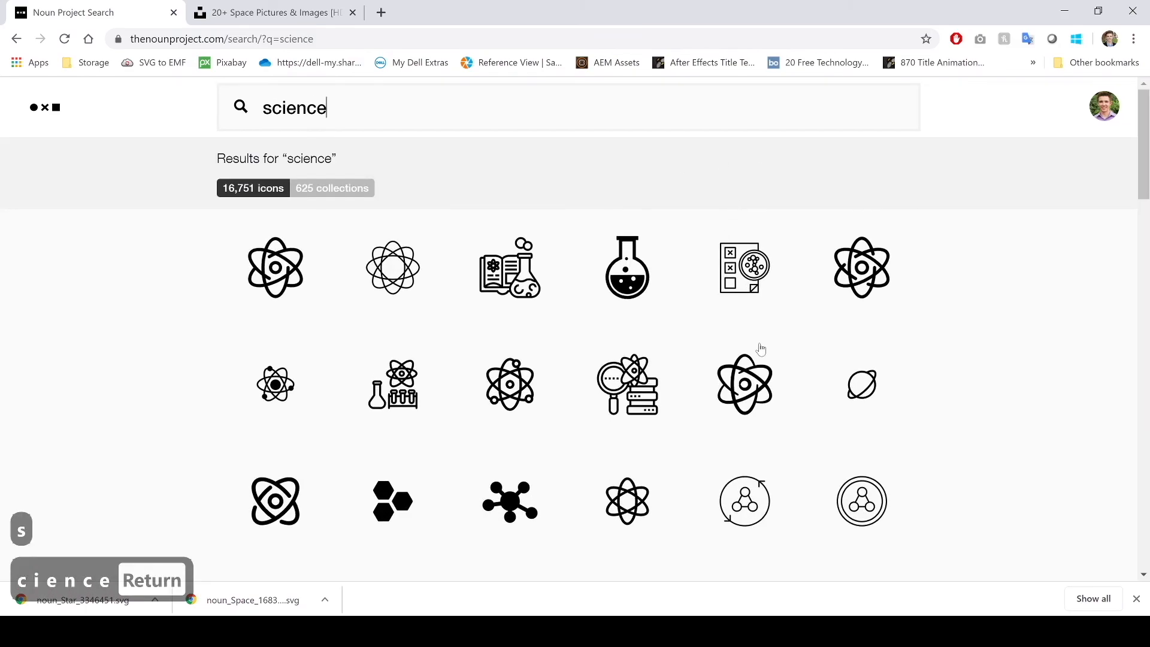
pyautogui.scroll(-3)
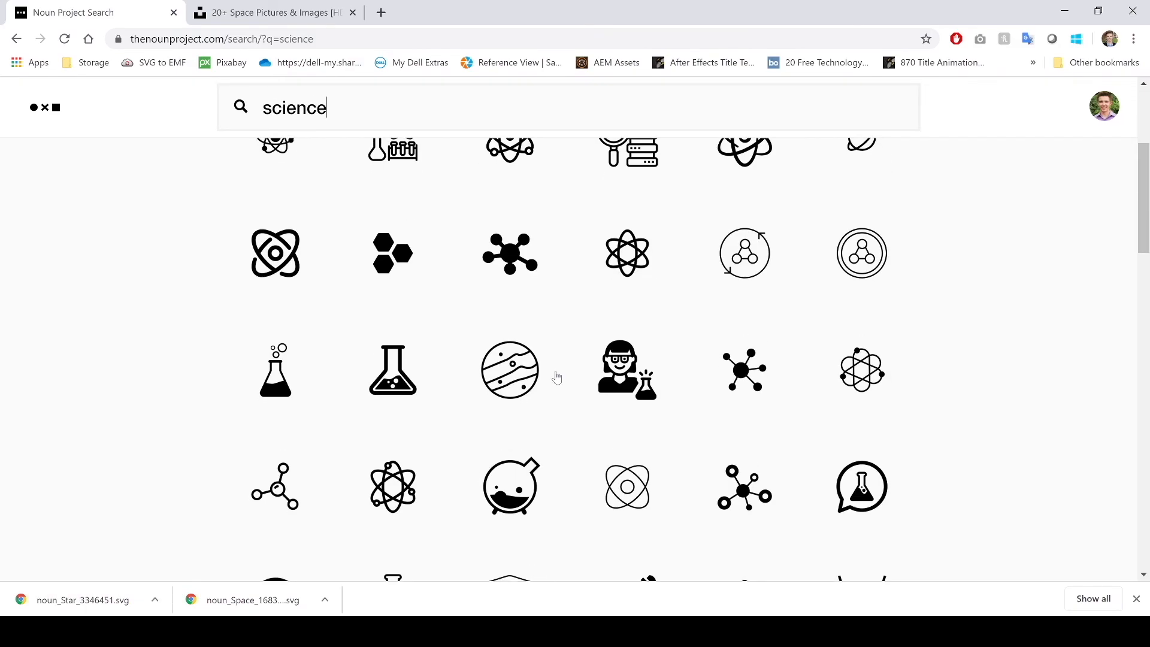
pyautogui.click(743, 370)
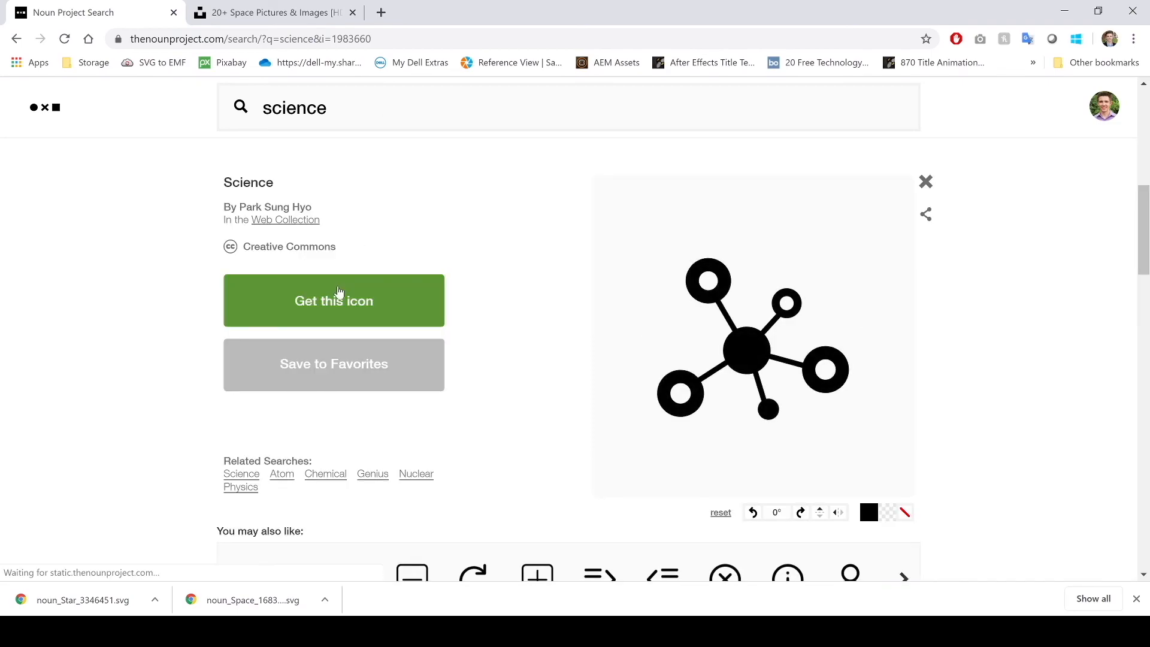
pyautogui.click(332, 300)
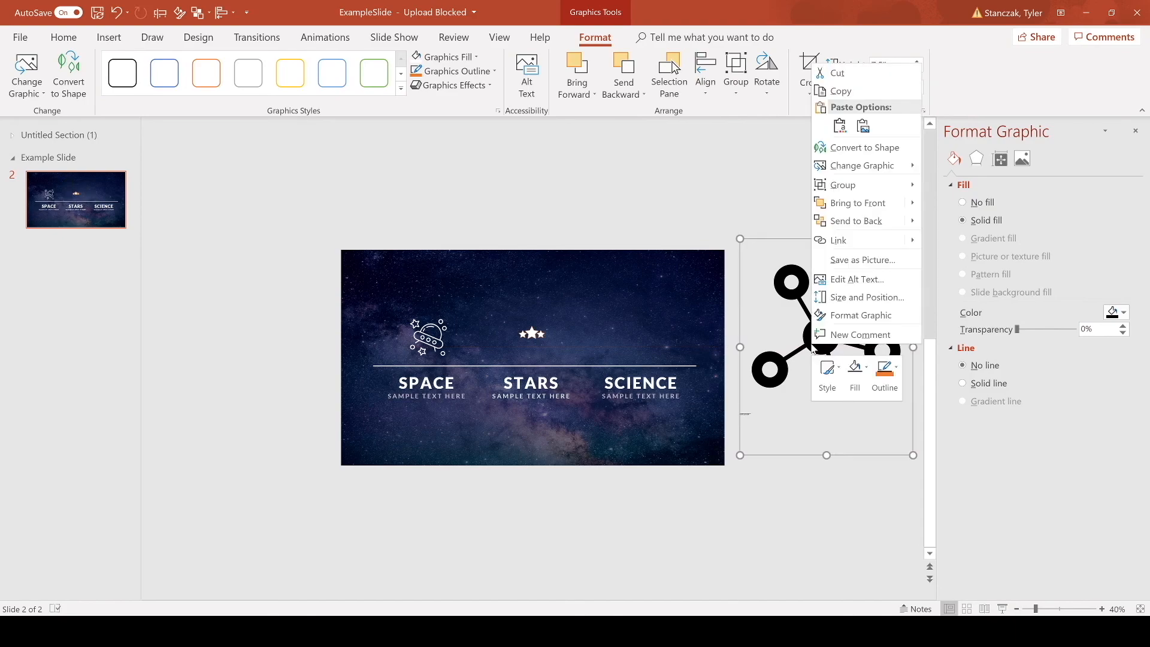
# Ungroup the molecule graphic, regroup it with Ctrl+G and fill it white.
pyautogui.click(863, 147)
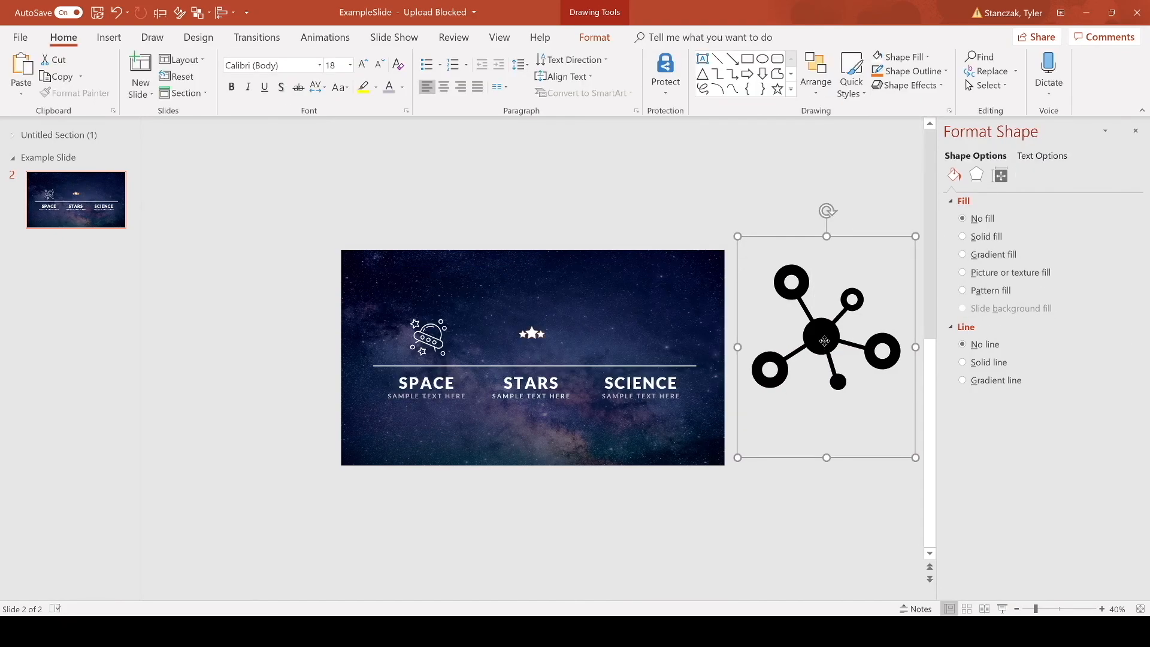
pyautogui.press('ctrl+g')
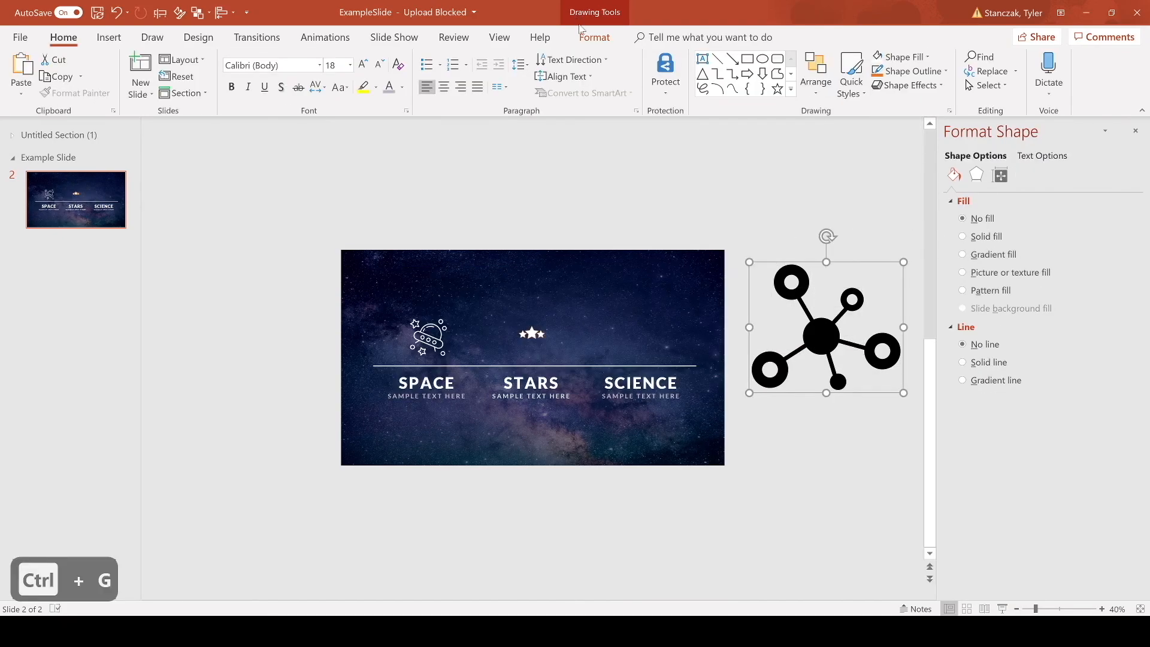
pyautogui.click(963, 236)
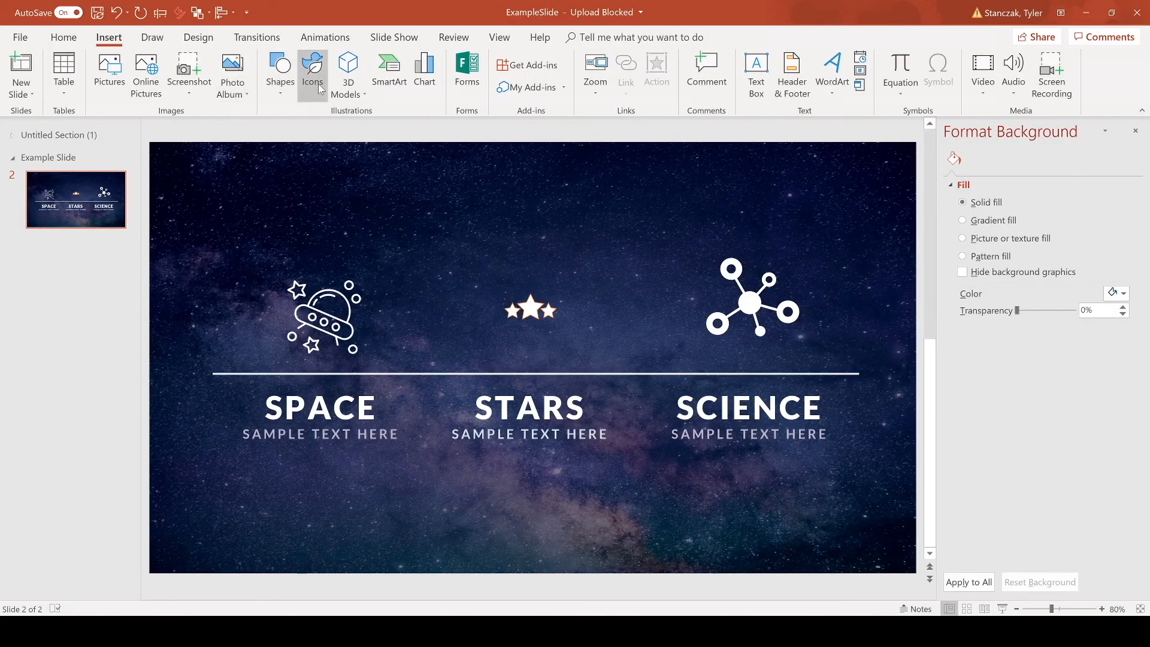
pyautogui.moveTo(311, 73)
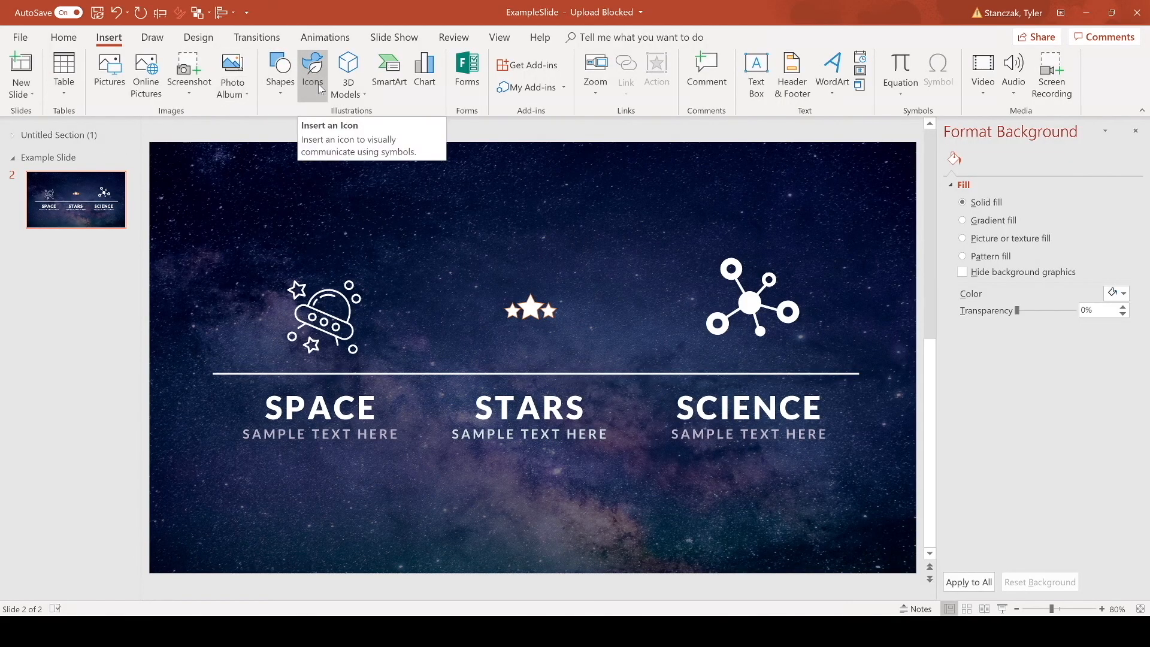
# Insert the 'Stars' cluster icon from PowerPoint's built-in icon library.
pyautogui.click(311, 70)
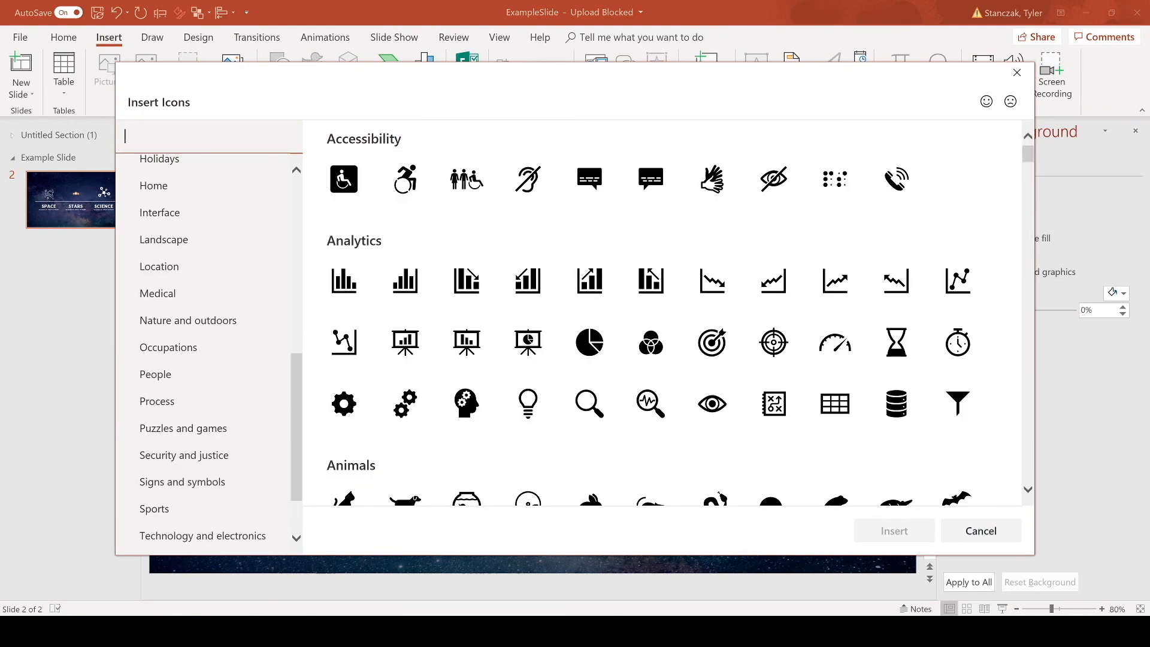
pyautogui.write('Stars')
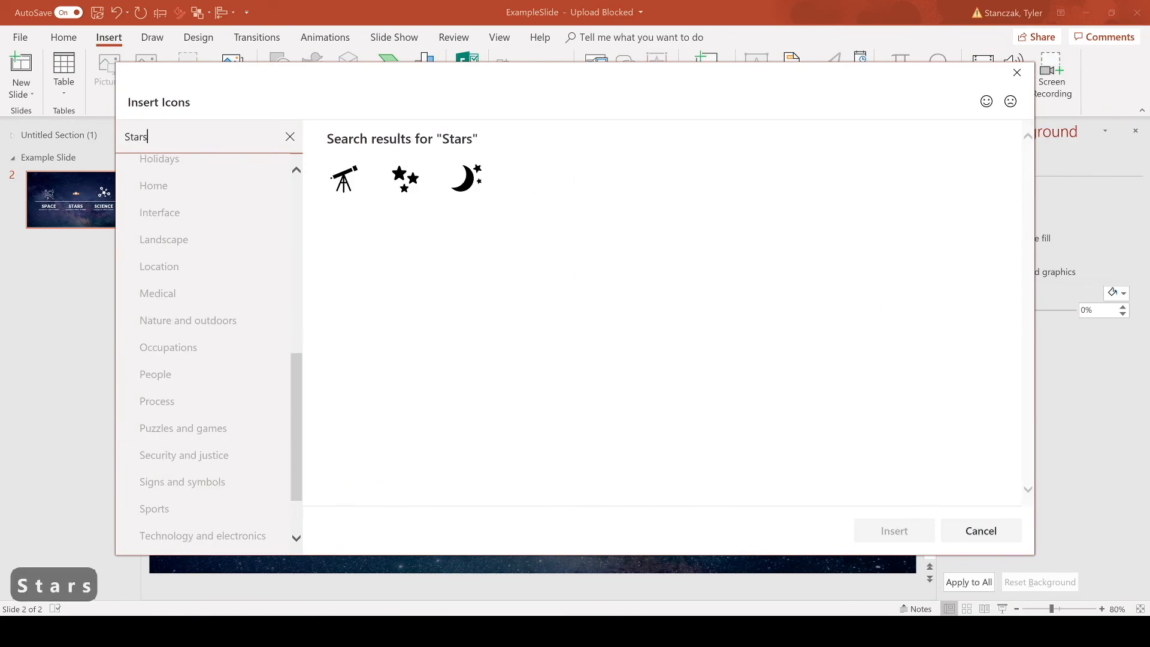
pyautogui.click(404, 179)
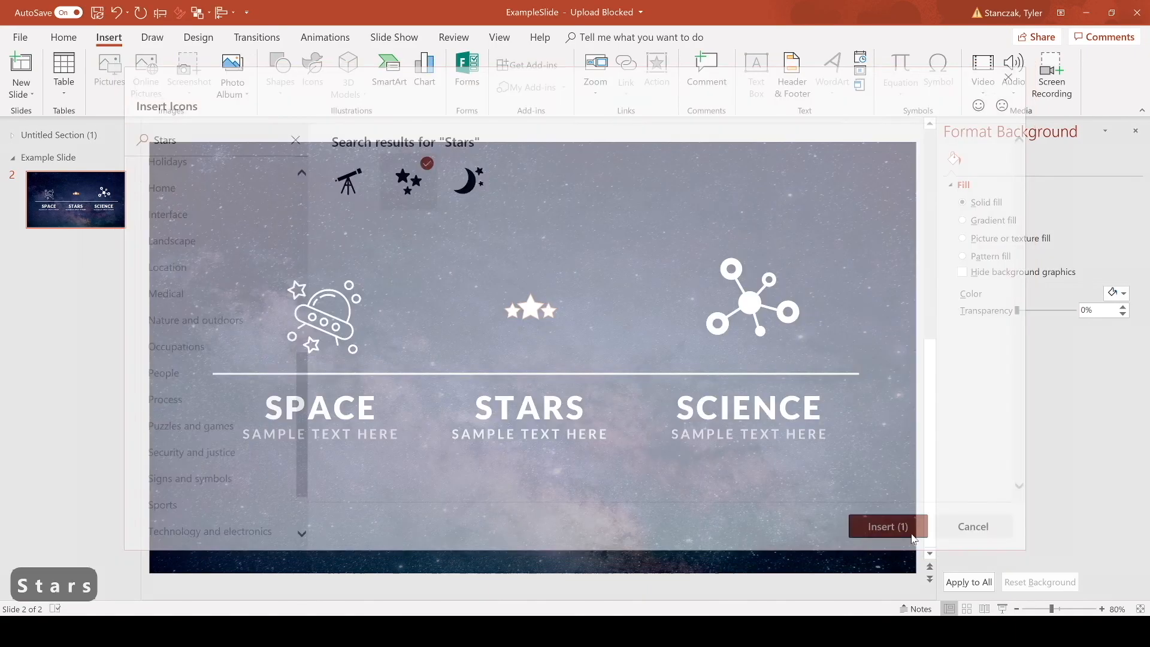
pyautogui.click(886, 526)
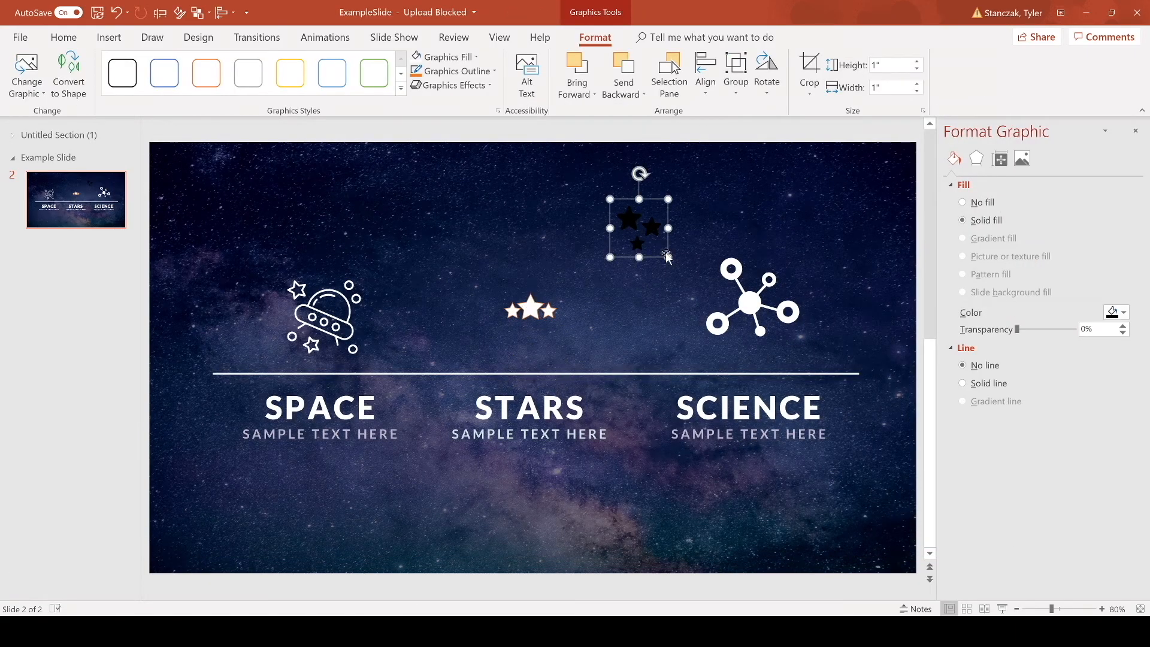